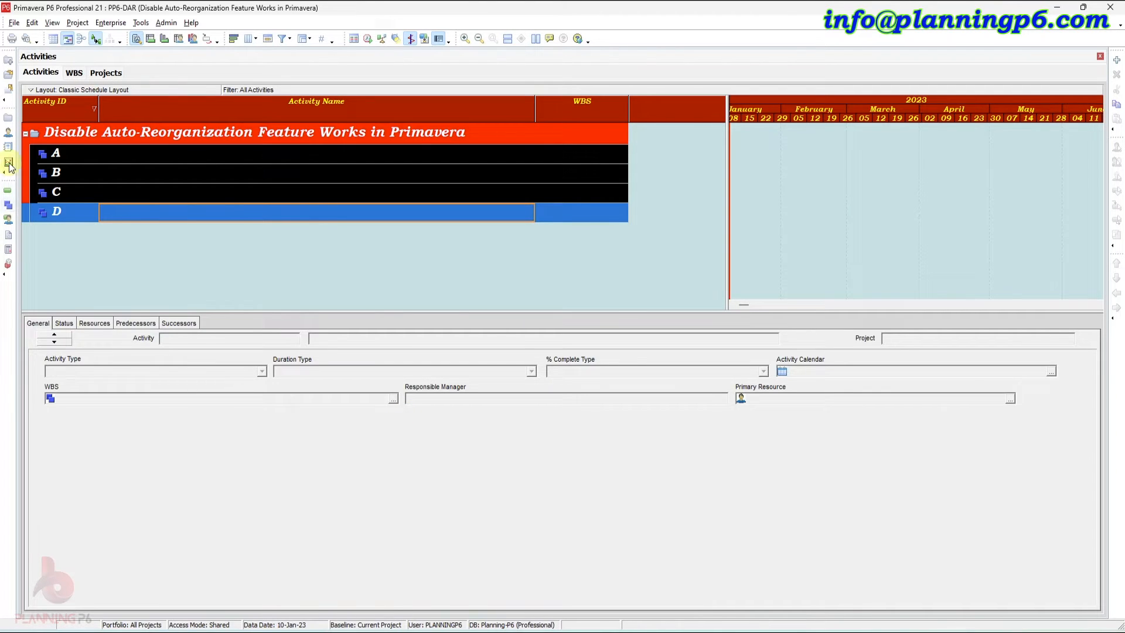
# Open project PP6-DAR and show its WBS elements A through D.
pyautogui.click(105, 72)
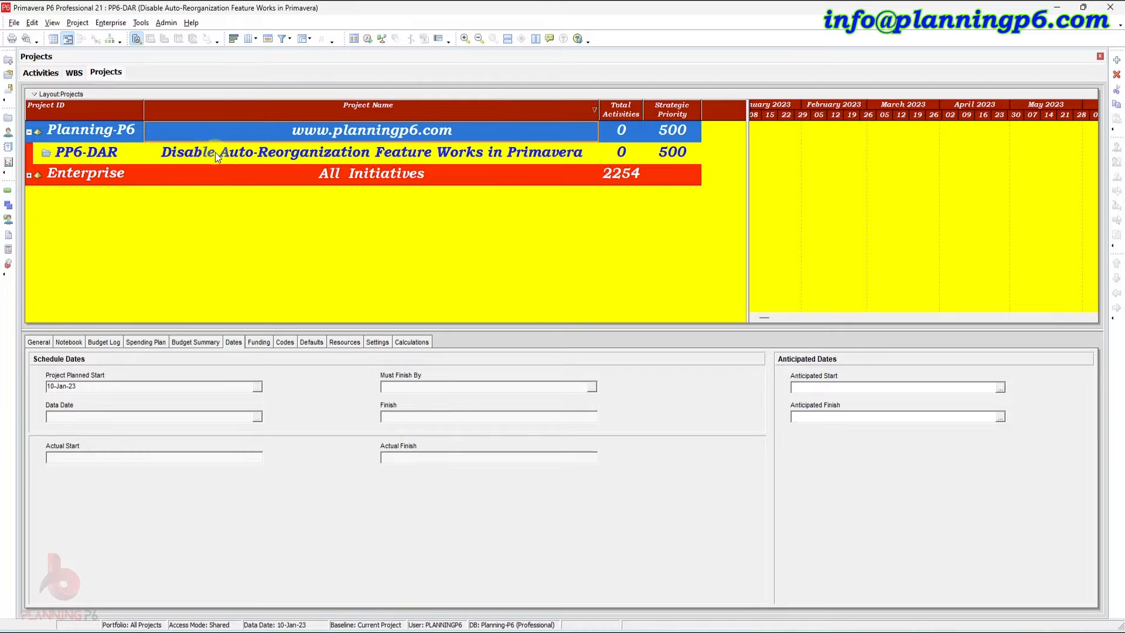
pyautogui.click(86, 152)
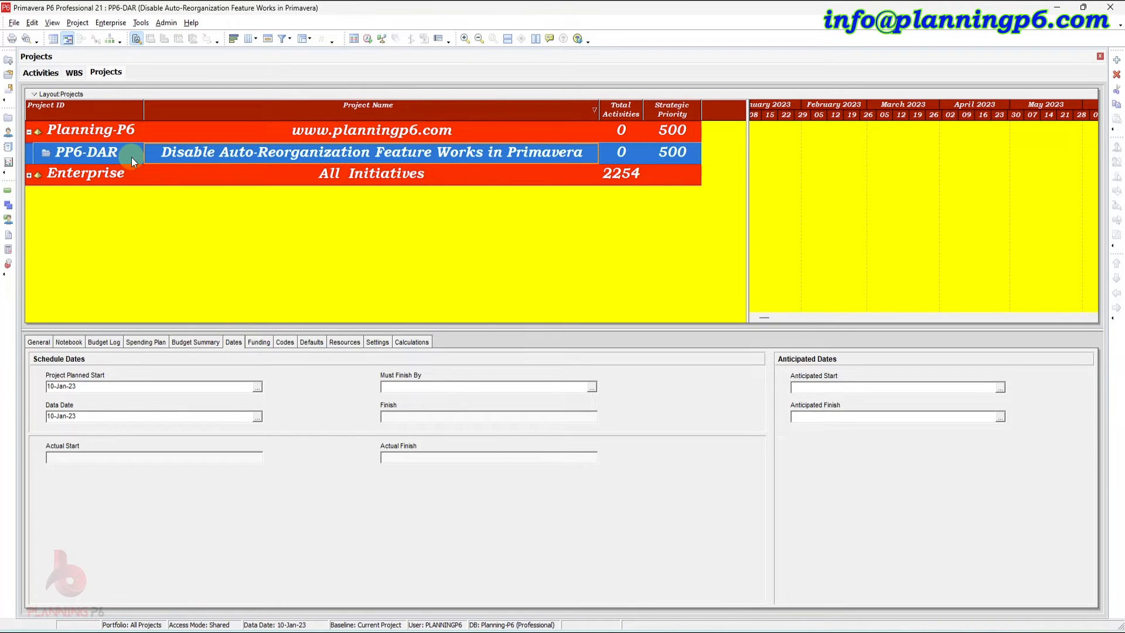
pyautogui.moveTo(122, 156)
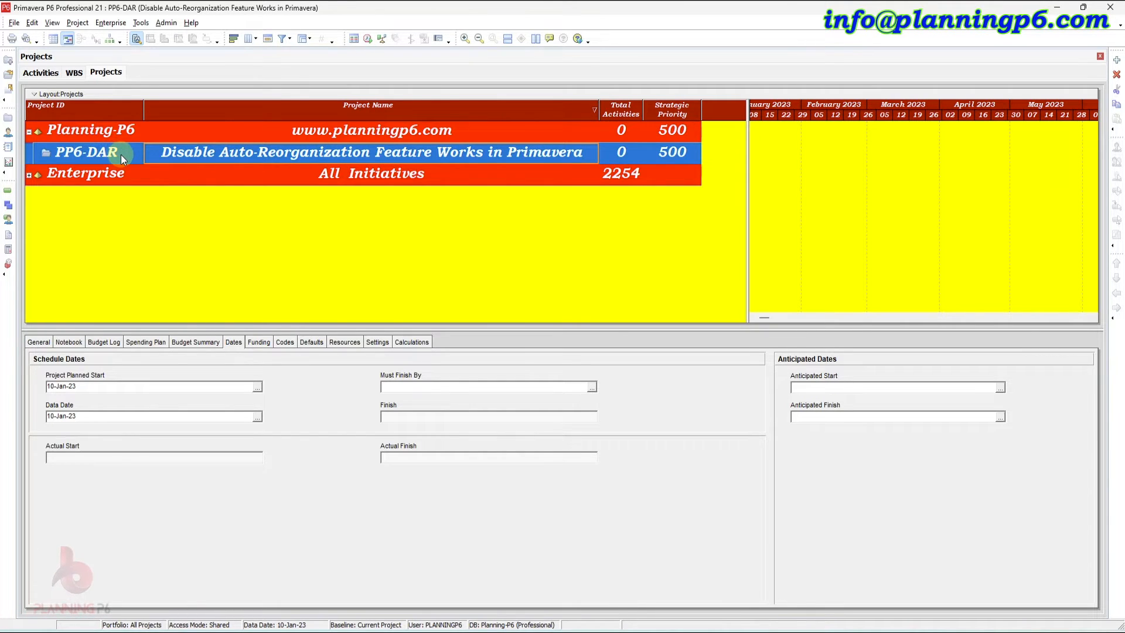
pyautogui.moveTo(460, 177)
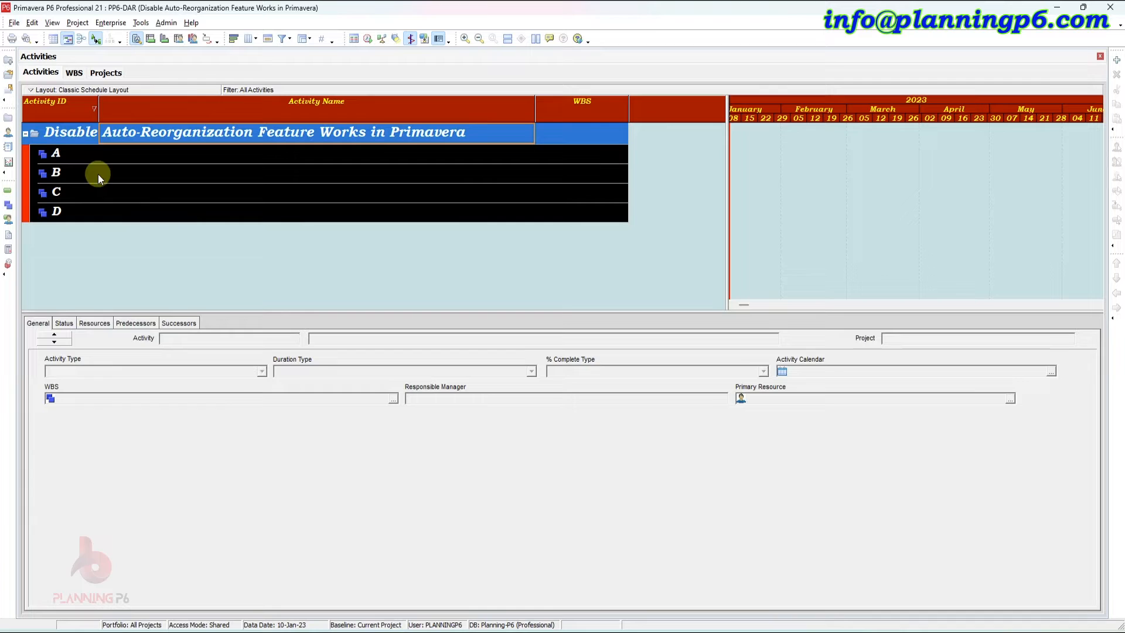
pyautogui.click(73, 72)
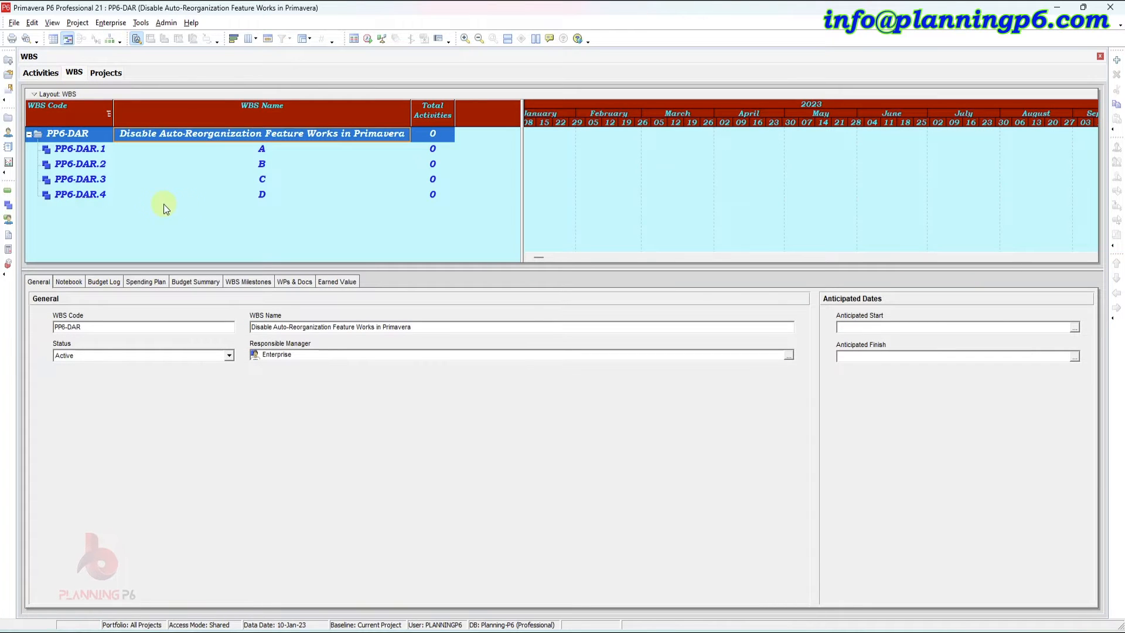
pyautogui.moveTo(261, 195)
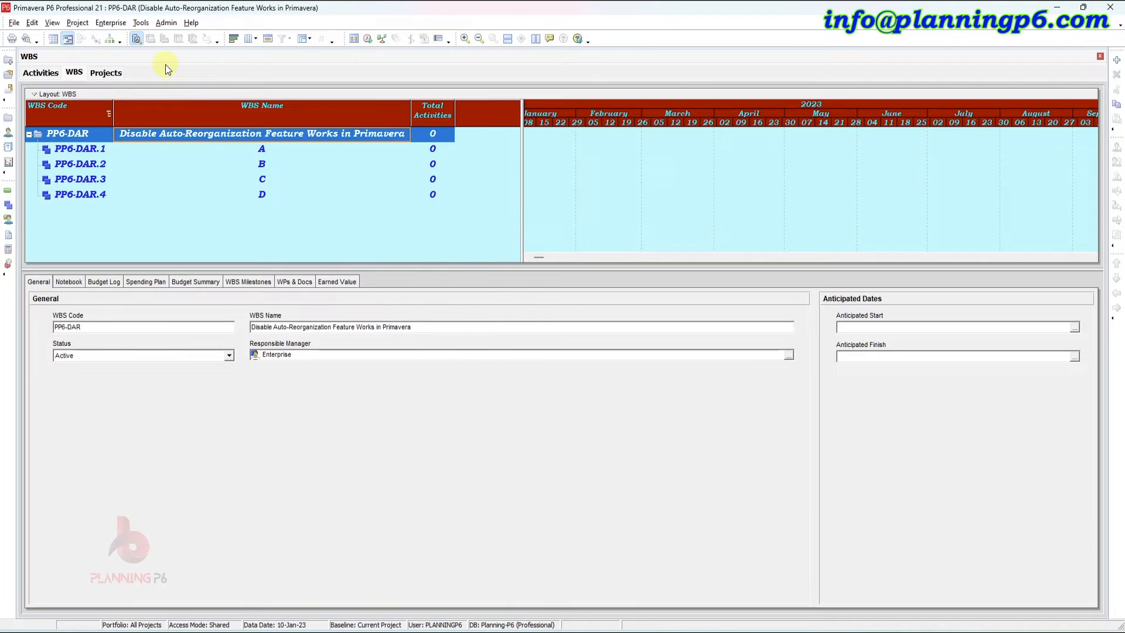
# Open the Tools menu to reach Disable Auto-Reorganization.
pyautogui.click(140, 22)
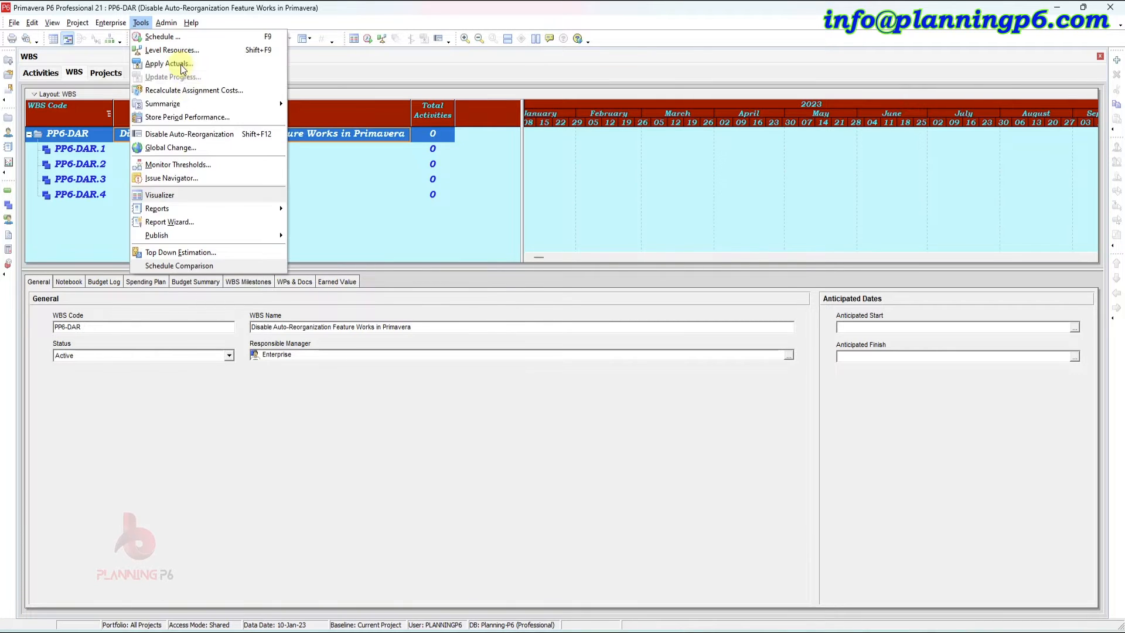
pyautogui.moveTo(189, 134)
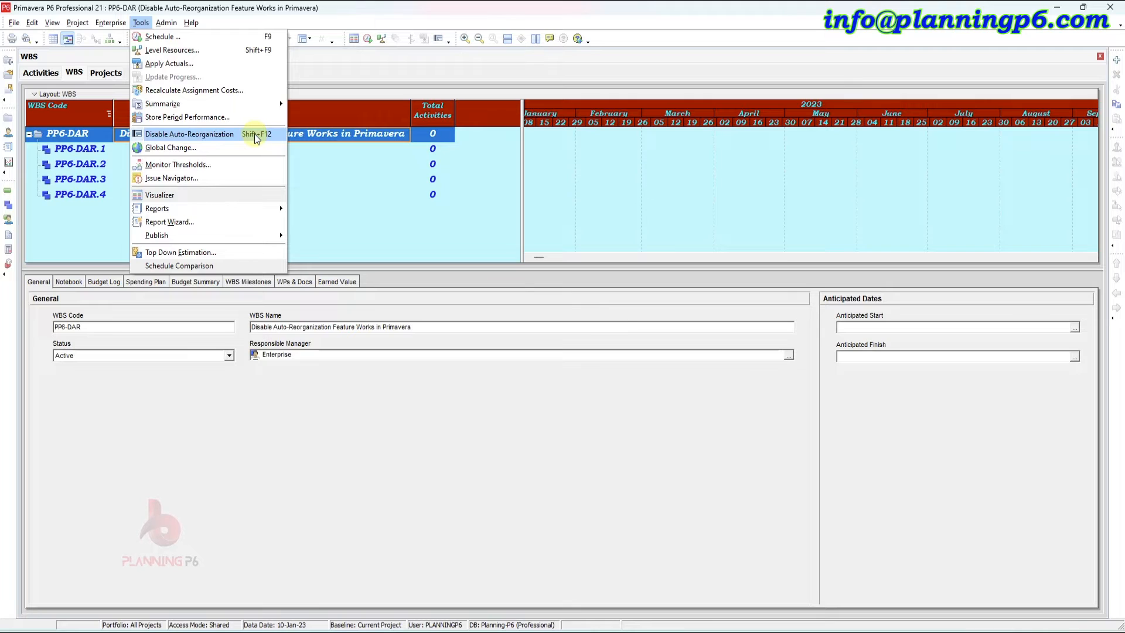
pyautogui.moveTo(431, 35)
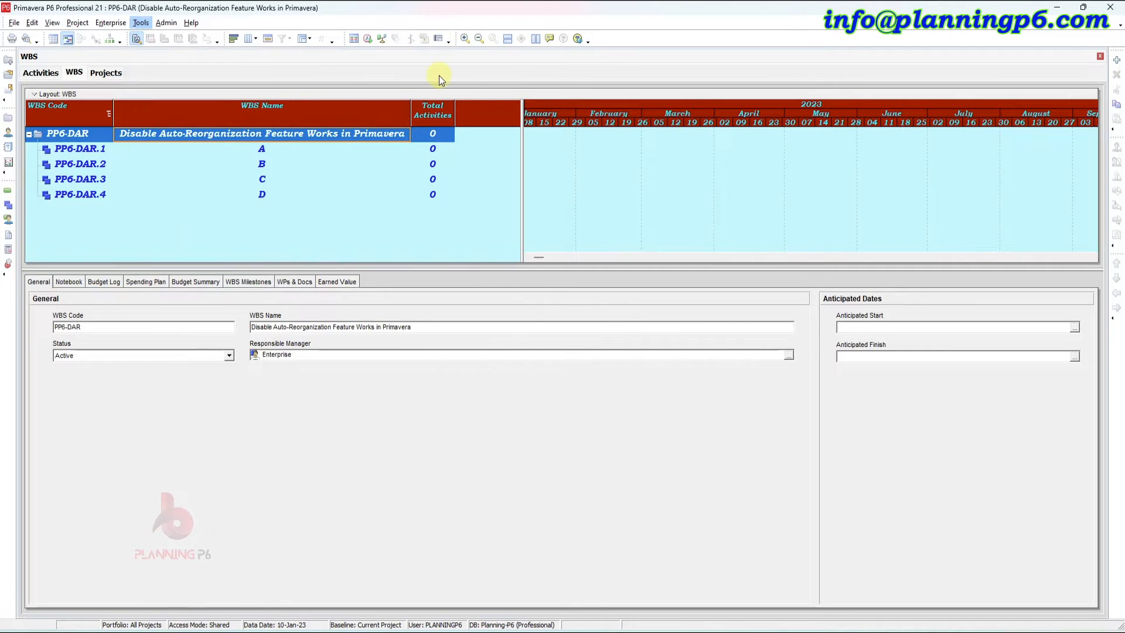
pyautogui.moveTo(434, 39)
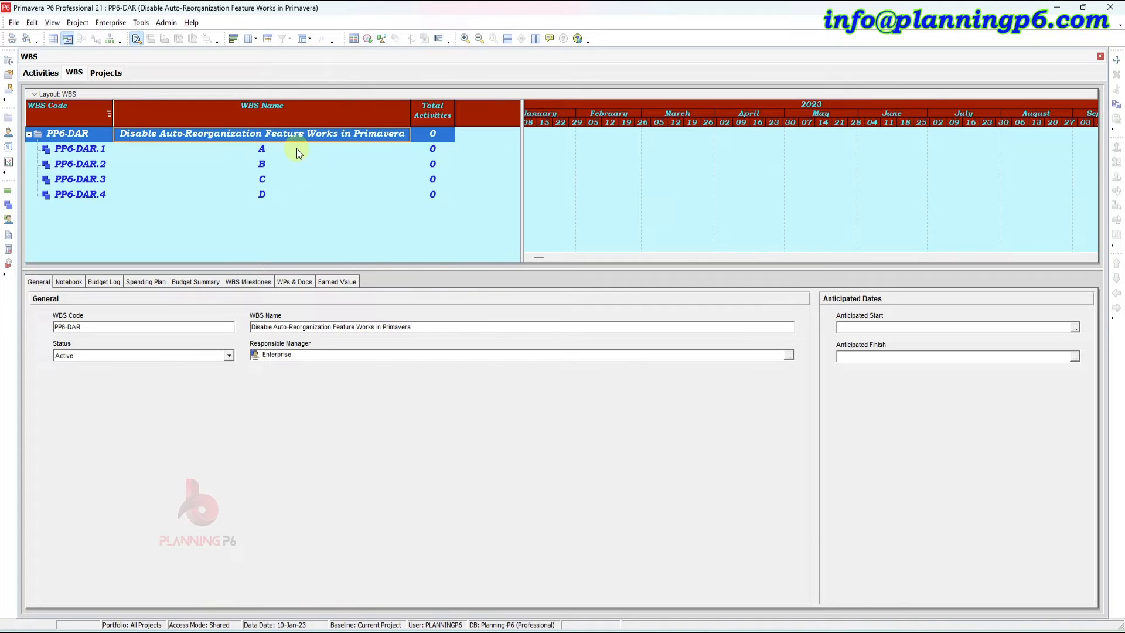
pyautogui.moveTo(273, 156)
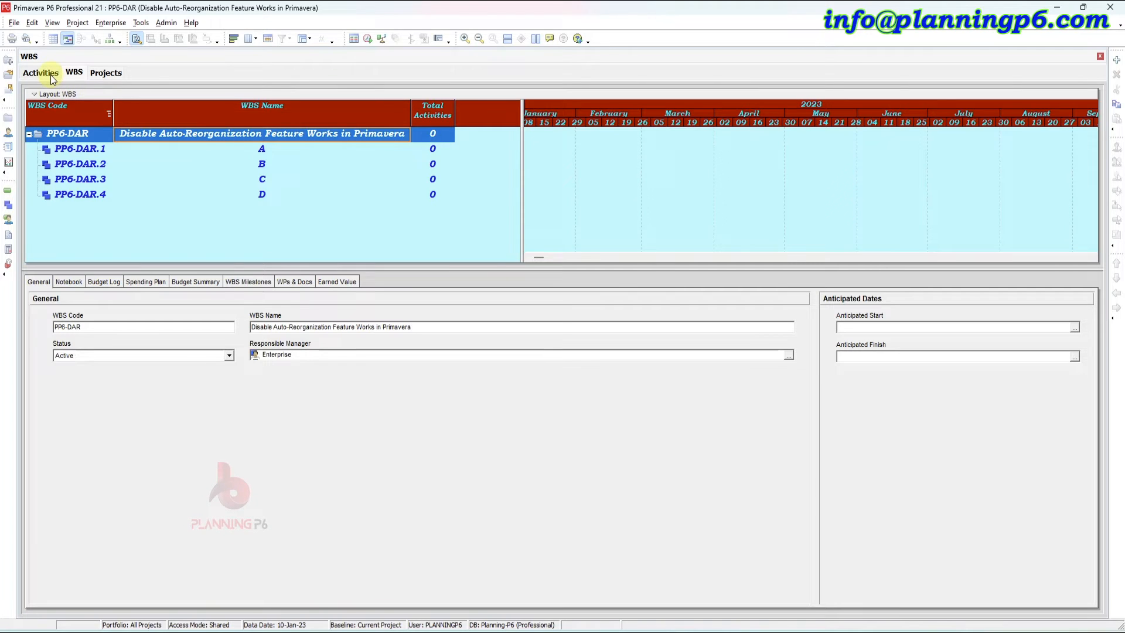
# Return to the Activities view of PP6-DAR.
pyautogui.click(40, 73)
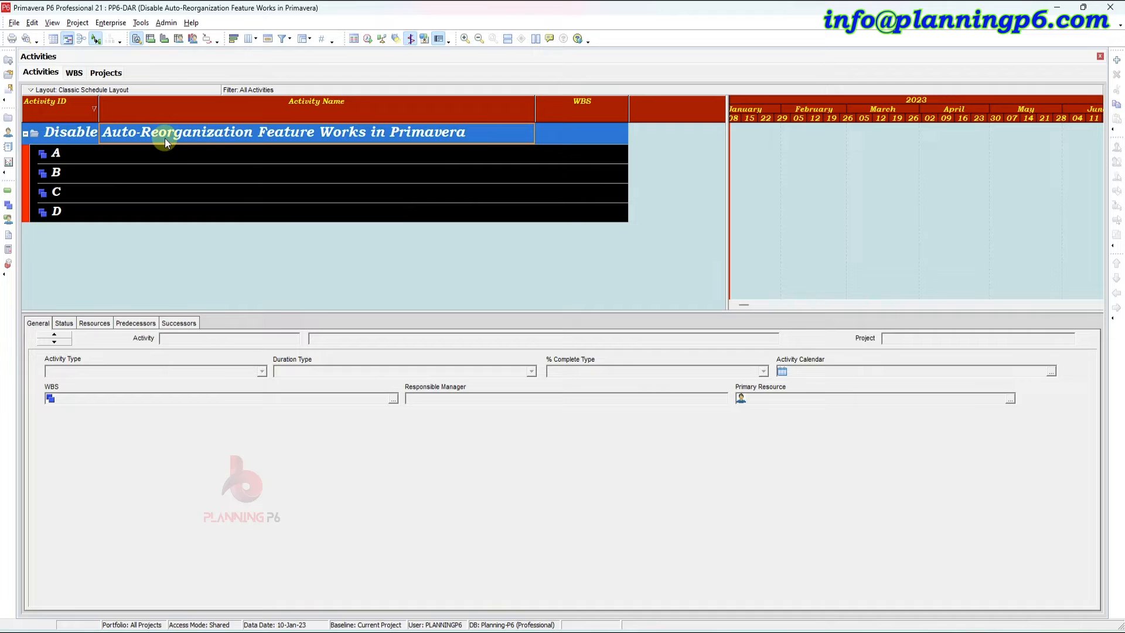
pyautogui.moveTo(118, 153)
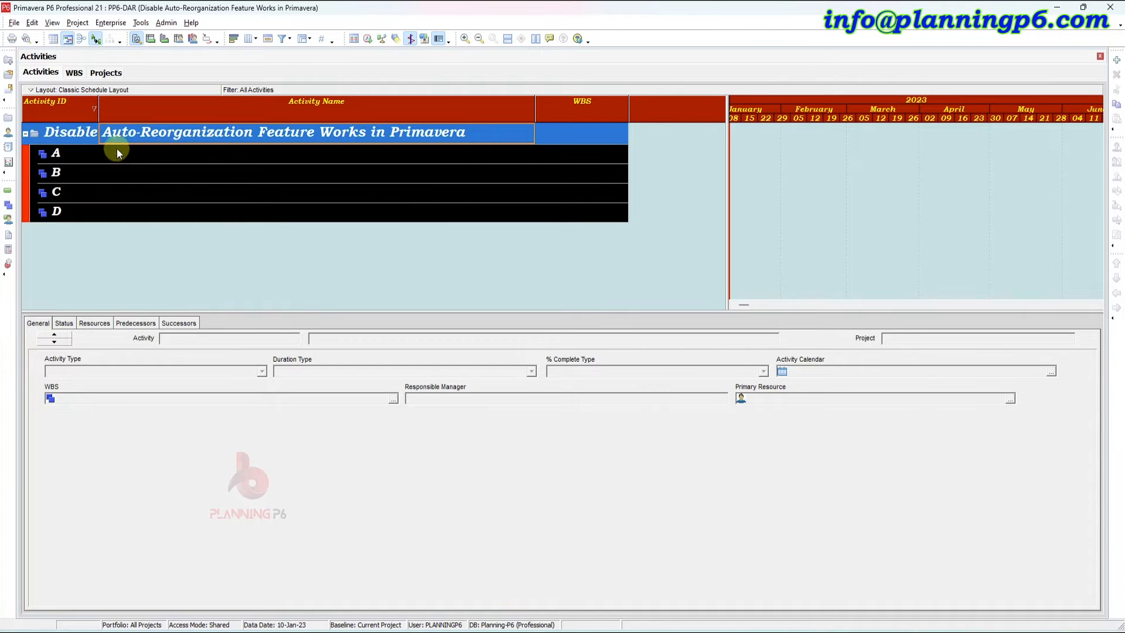
pyautogui.moveTo(431, 201)
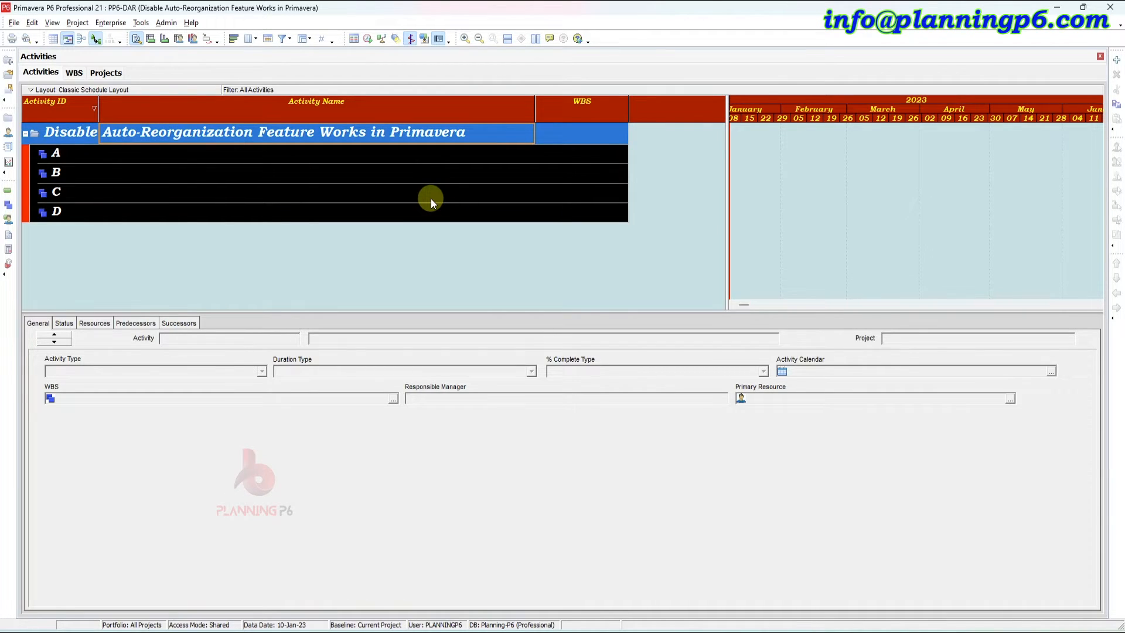
pyautogui.moveTo(498, 185)
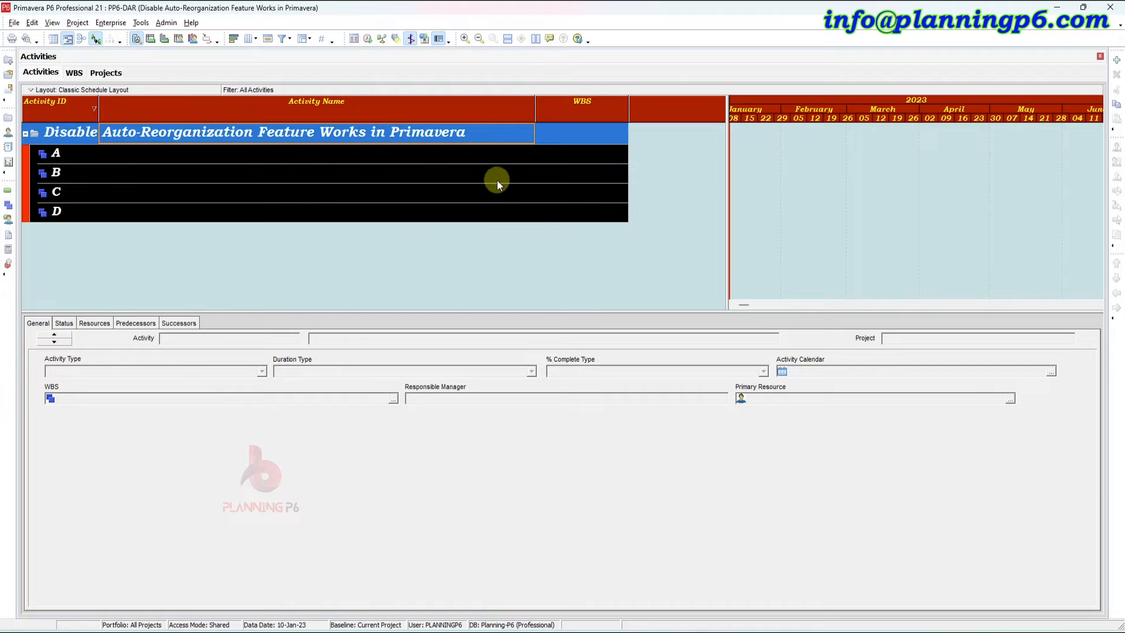
pyautogui.moveTo(552, 260)
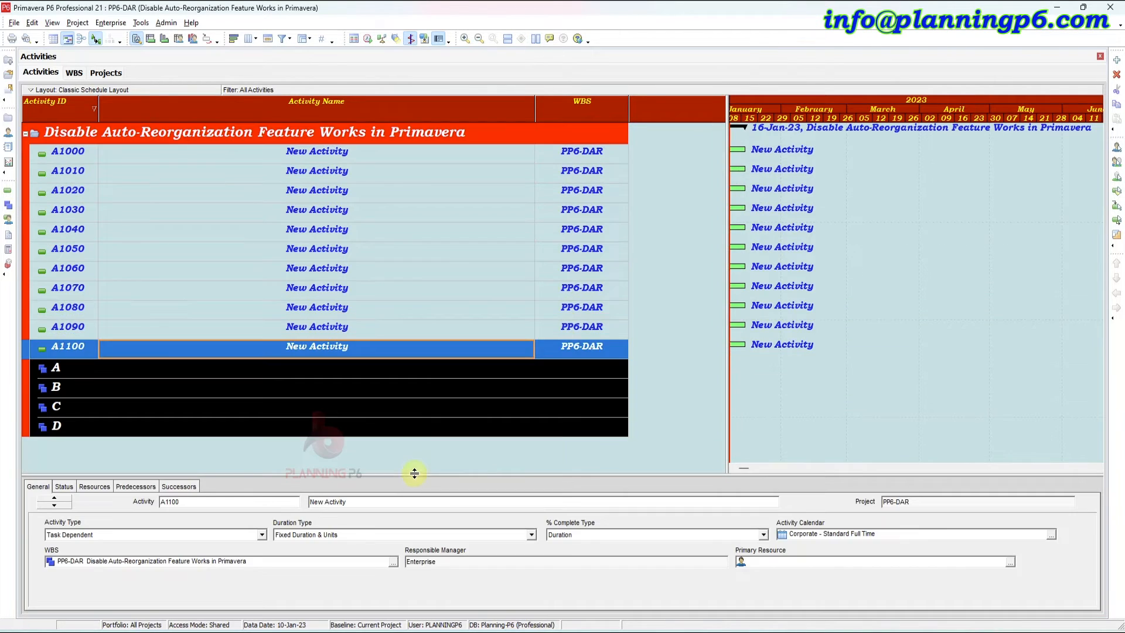
pyautogui.moveTo(163, 312)
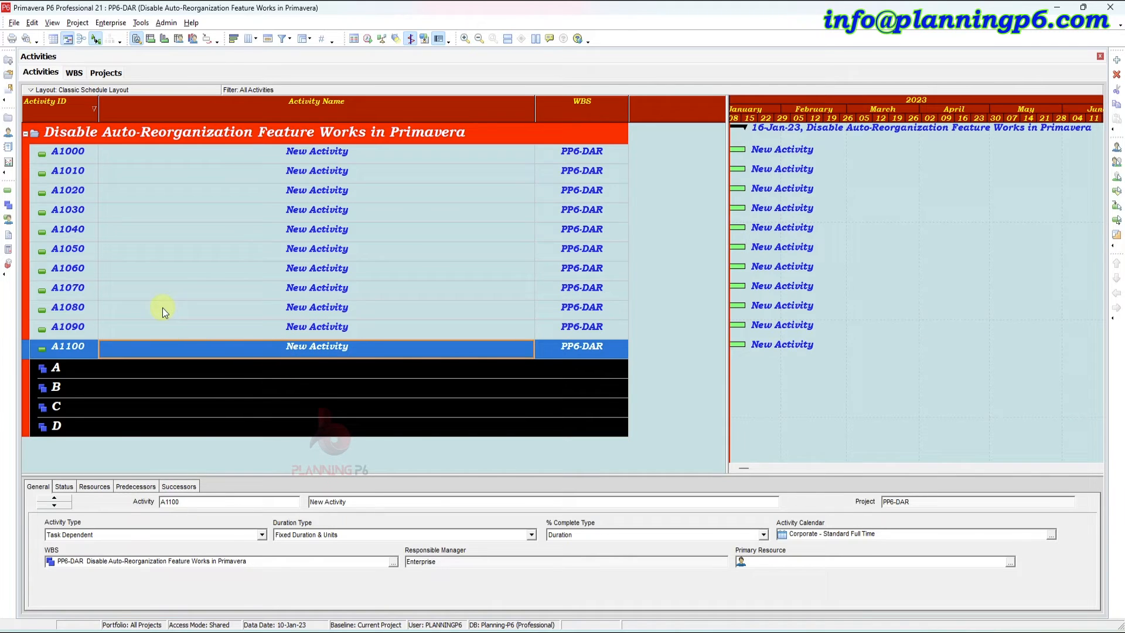
# Renumber activity A1020 as A1150 and select activity A1030.
pyautogui.click(68, 189)
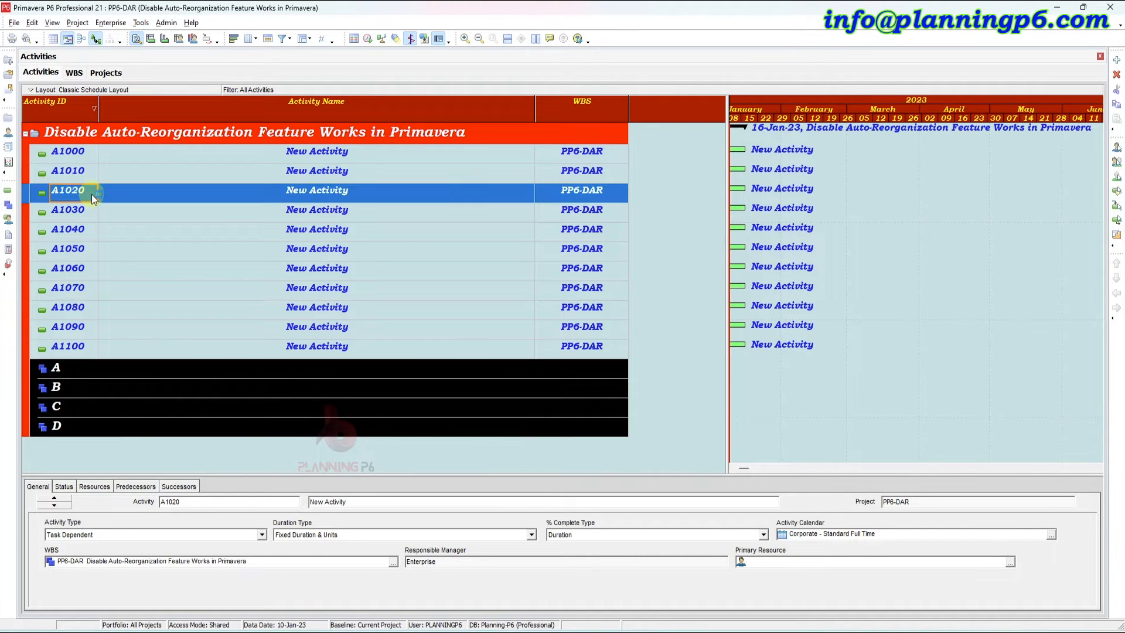
pyautogui.doubleClick(68, 190)
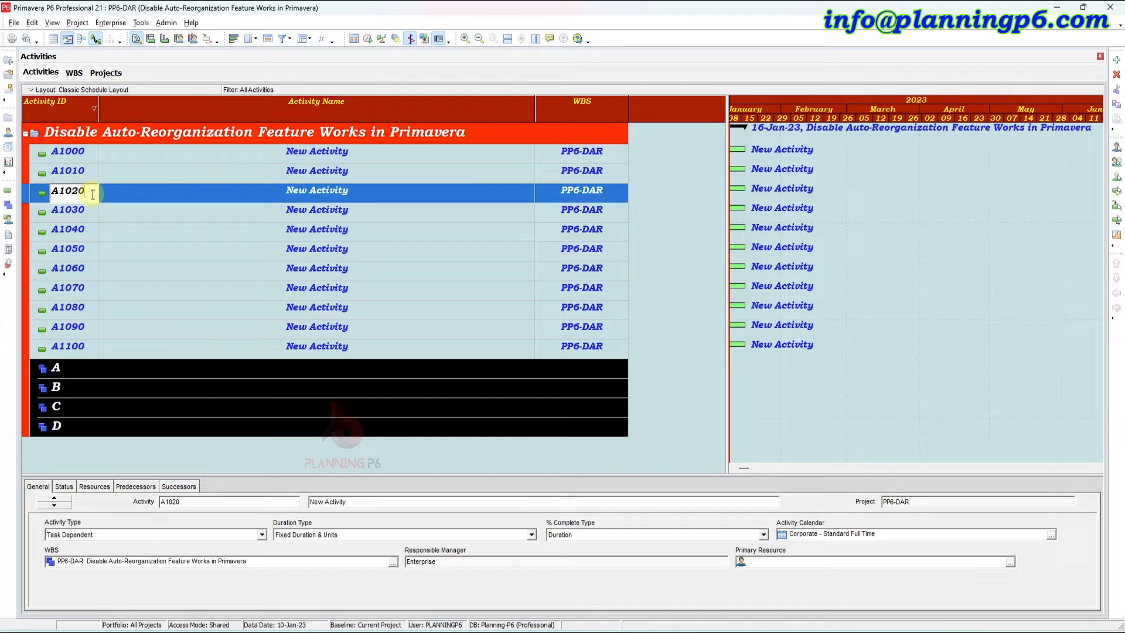
pyautogui.press('BackSpace')
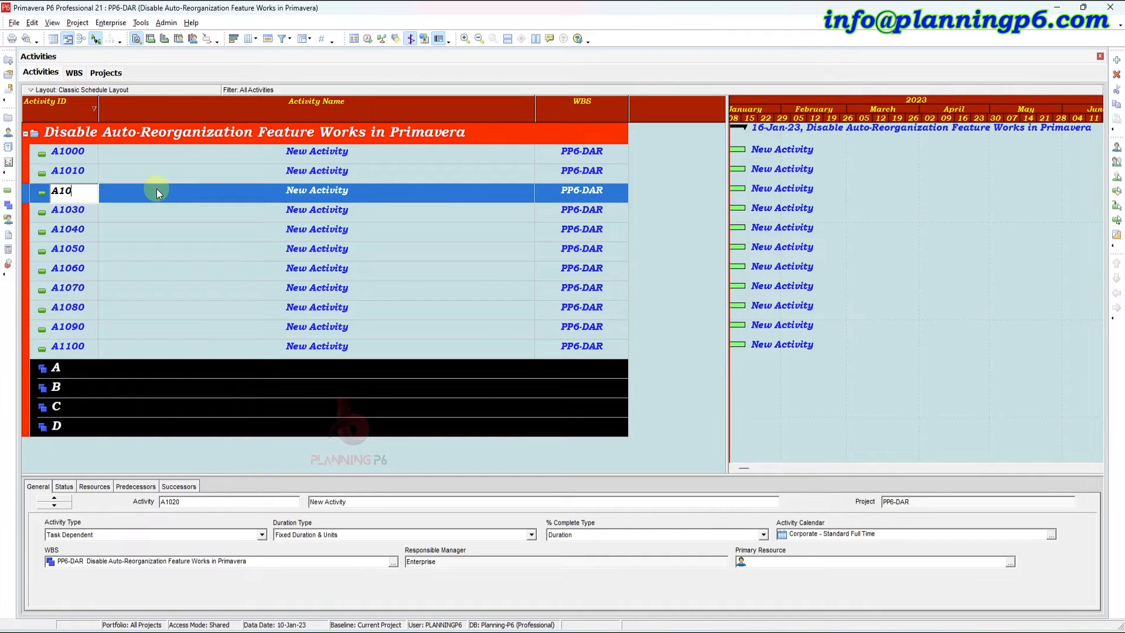
pyautogui.write('1')
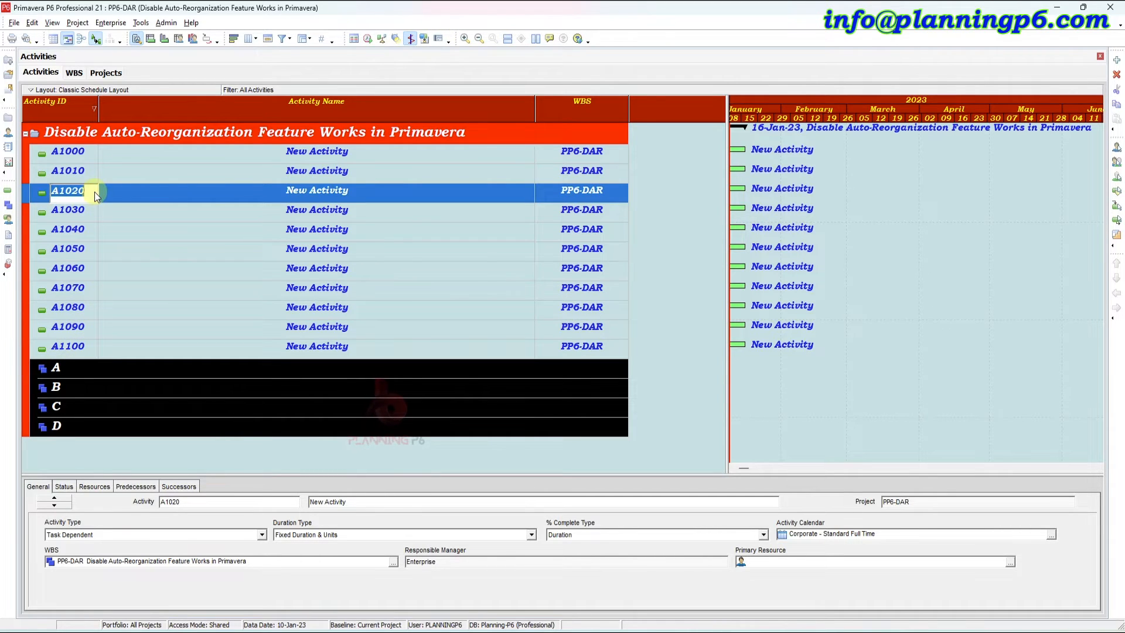
pyautogui.moveTo(142, 194)
pyautogui.write('A')
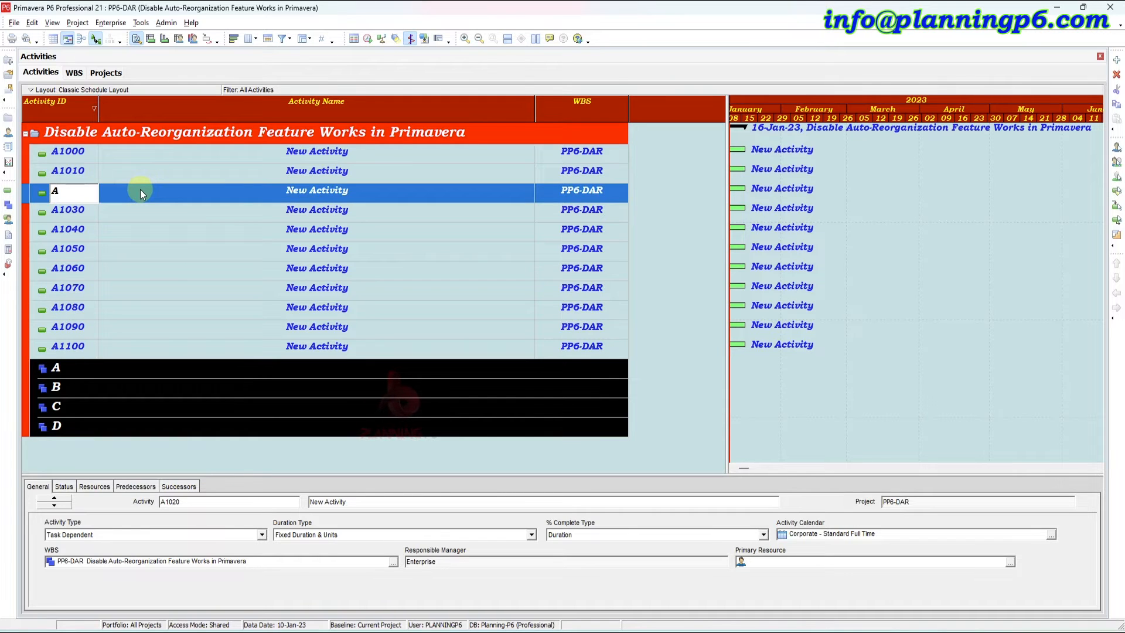
pyautogui.write('1150')
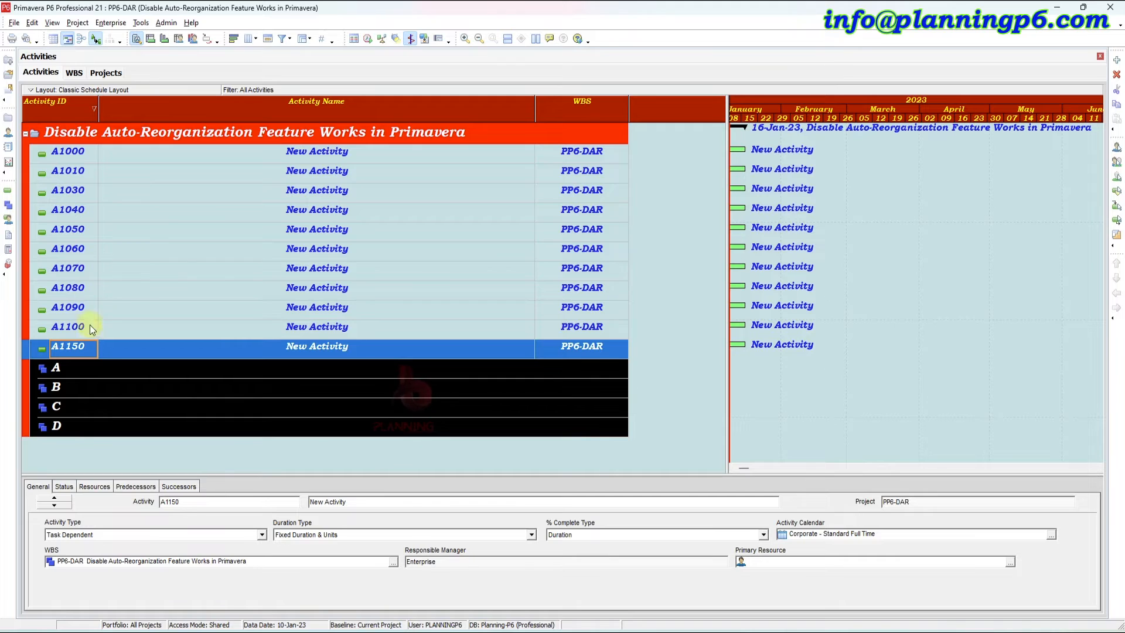
pyautogui.click(68, 190)
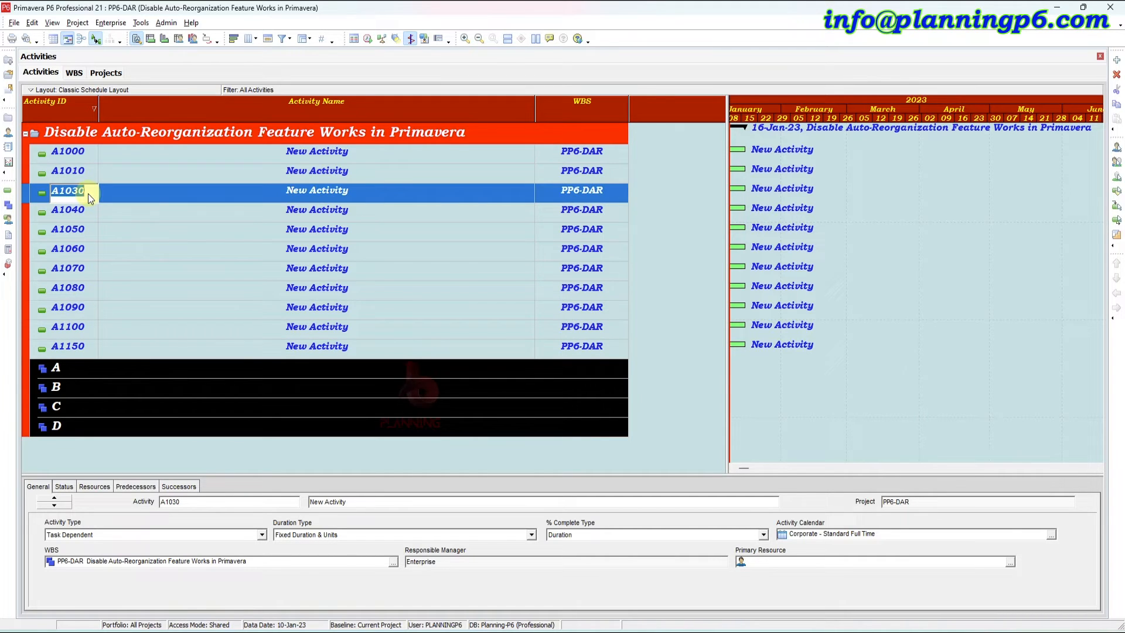
pyautogui.moveTo(330, 280)
pyautogui.write('A950')
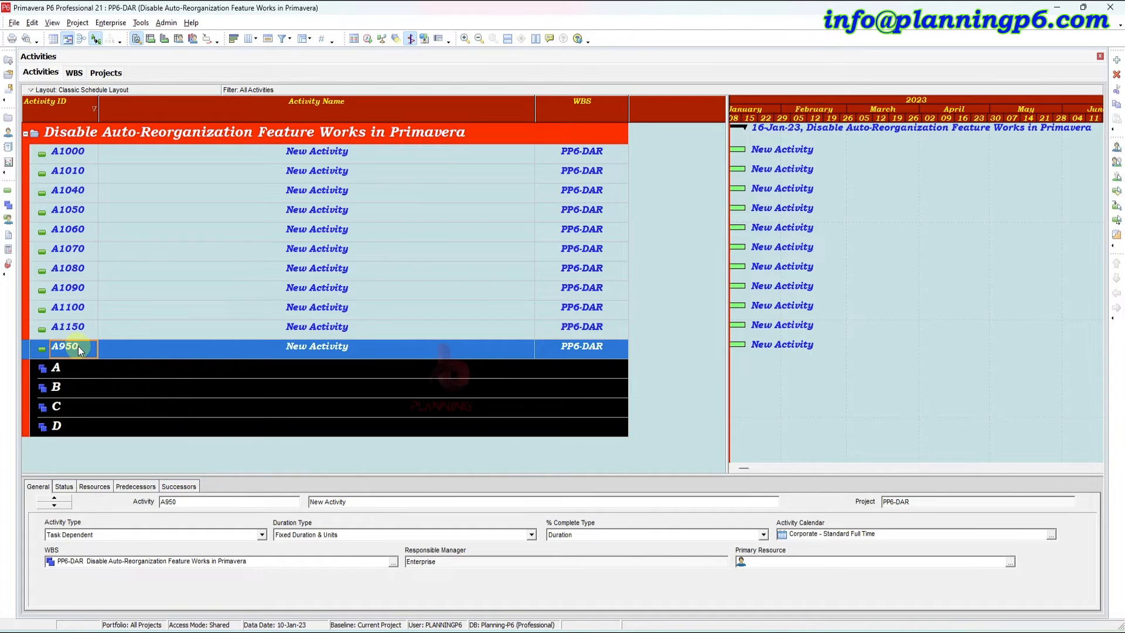
# Select activity A1040 to change its ID.
pyautogui.click(68, 190)
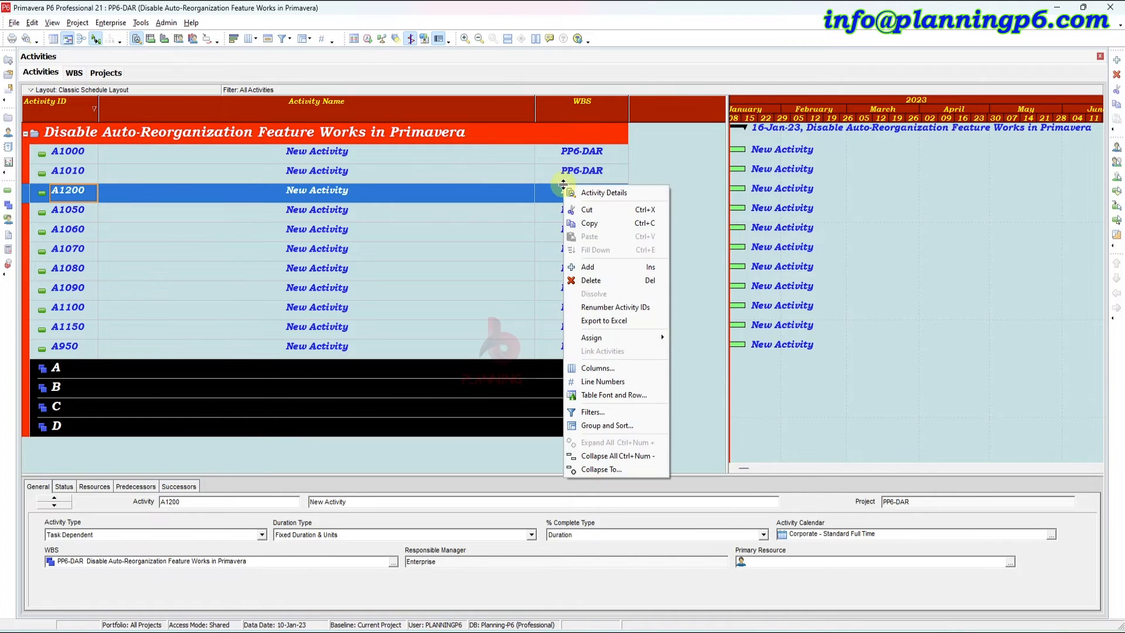
pyautogui.moveTo(603, 250)
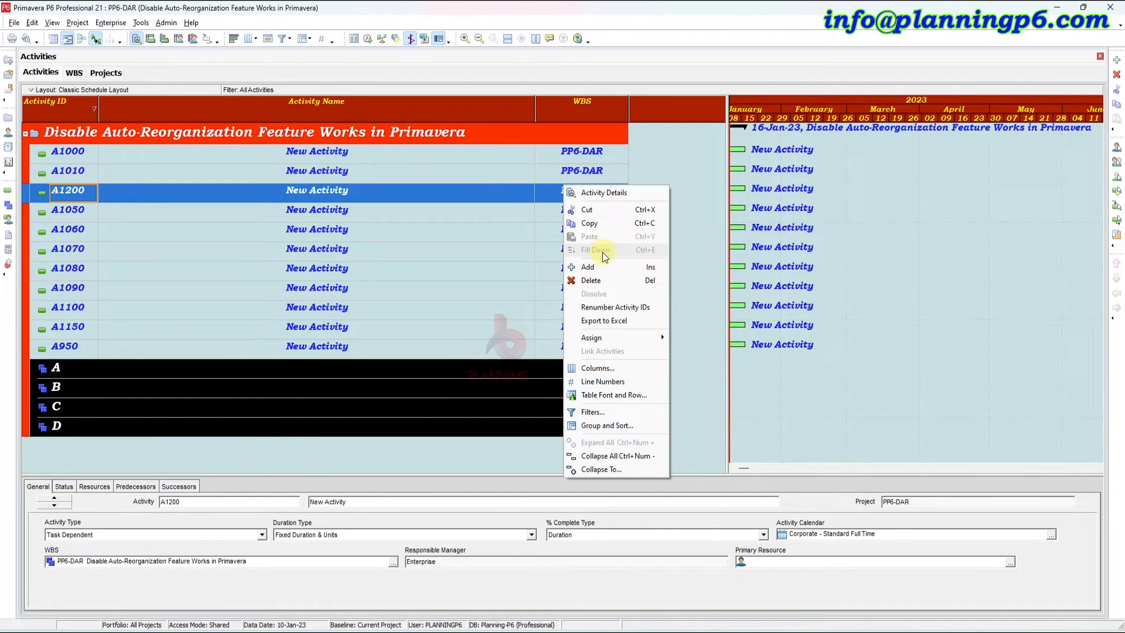
pyautogui.moveTo(173, 239)
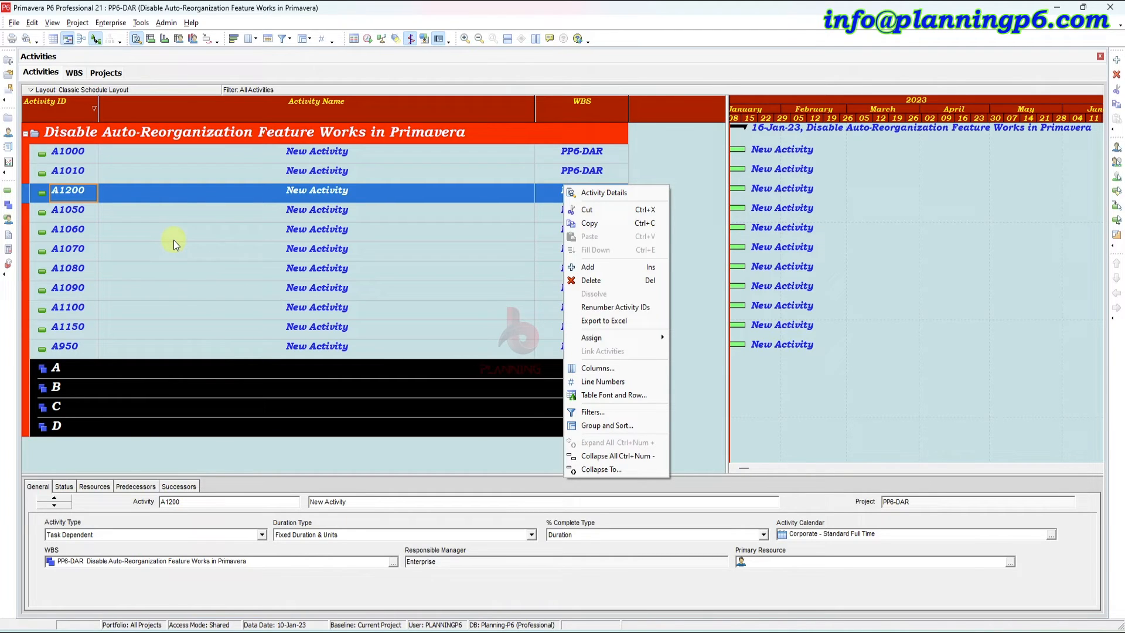
pyautogui.moveTo(175, 231)
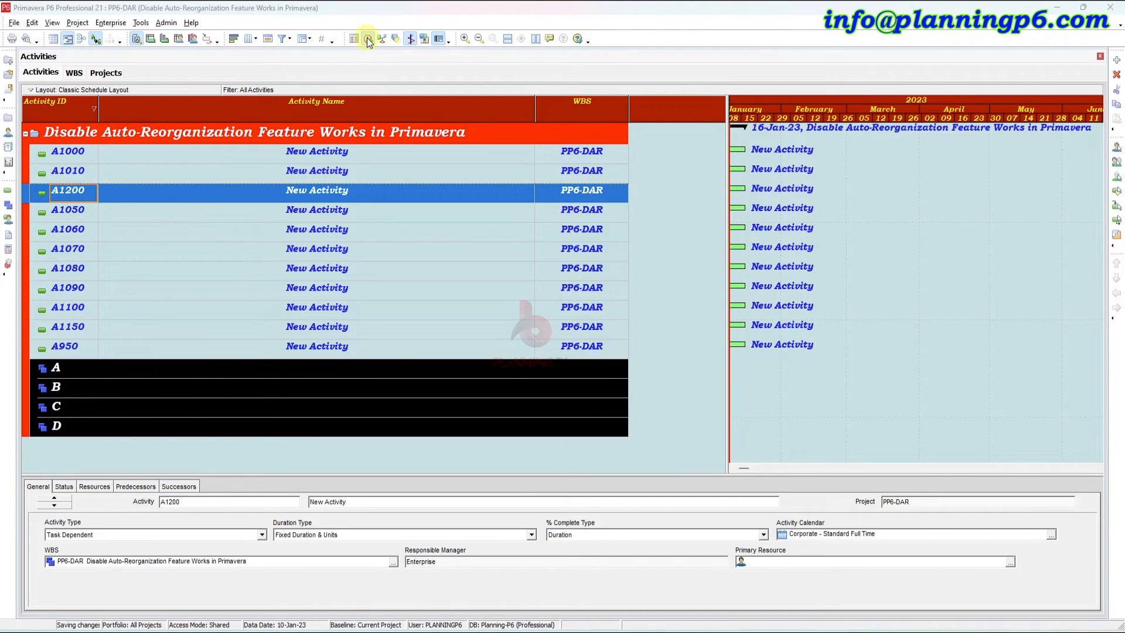
# Schedule PP6-DAR, then browse the View, Edit, Project and File menus.
pyautogui.click(367, 39)
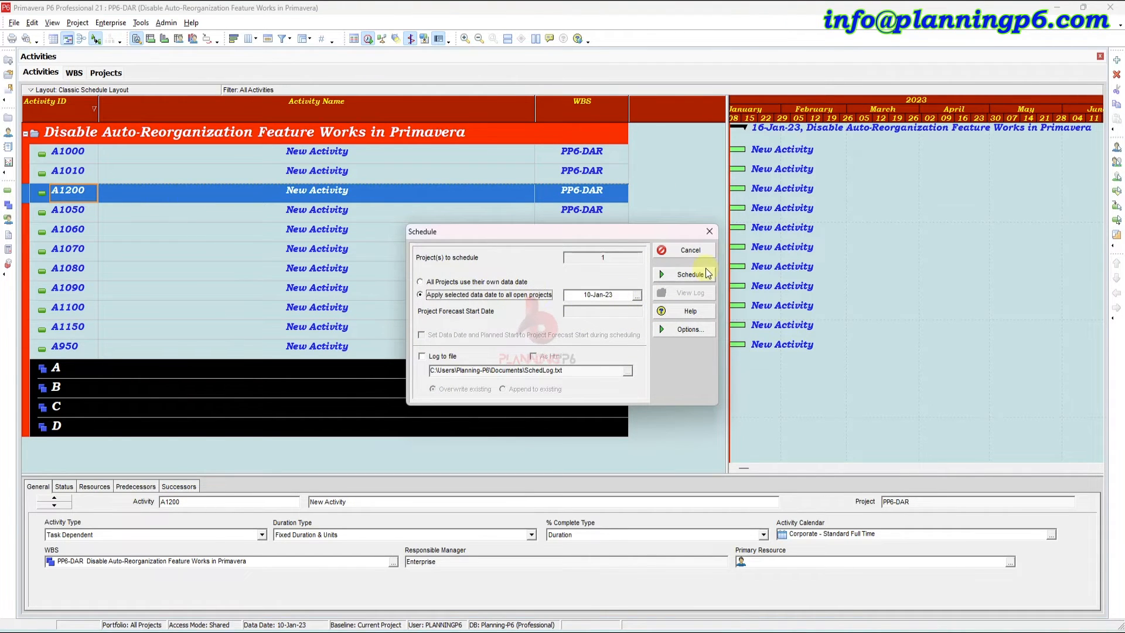
pyautogui.click(690, 275)
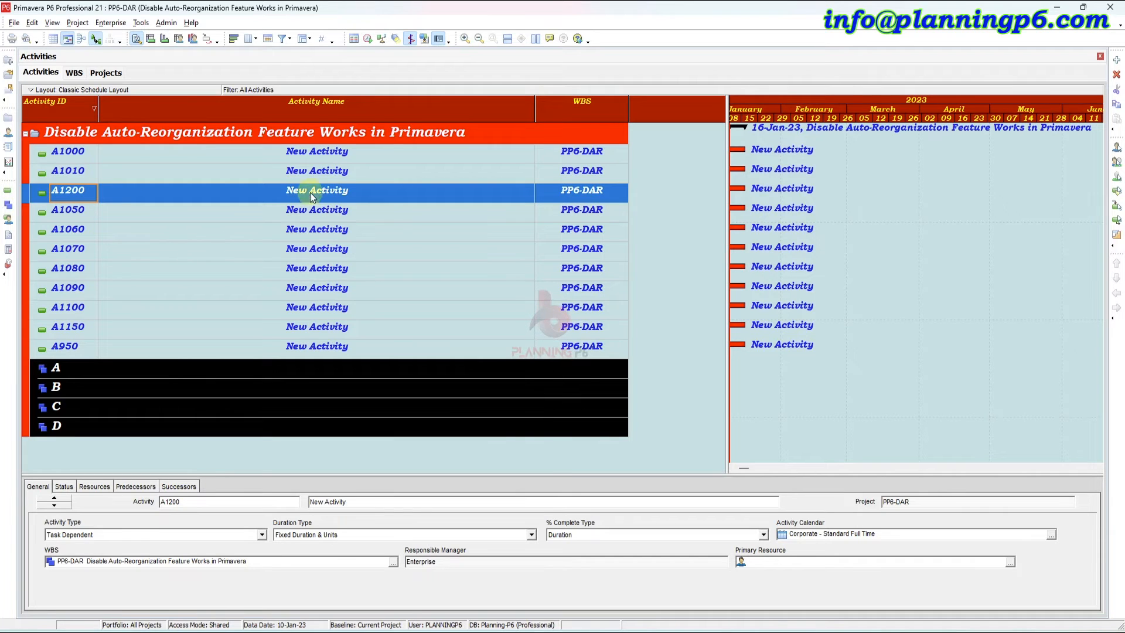
pyautogui.click(52, 22)
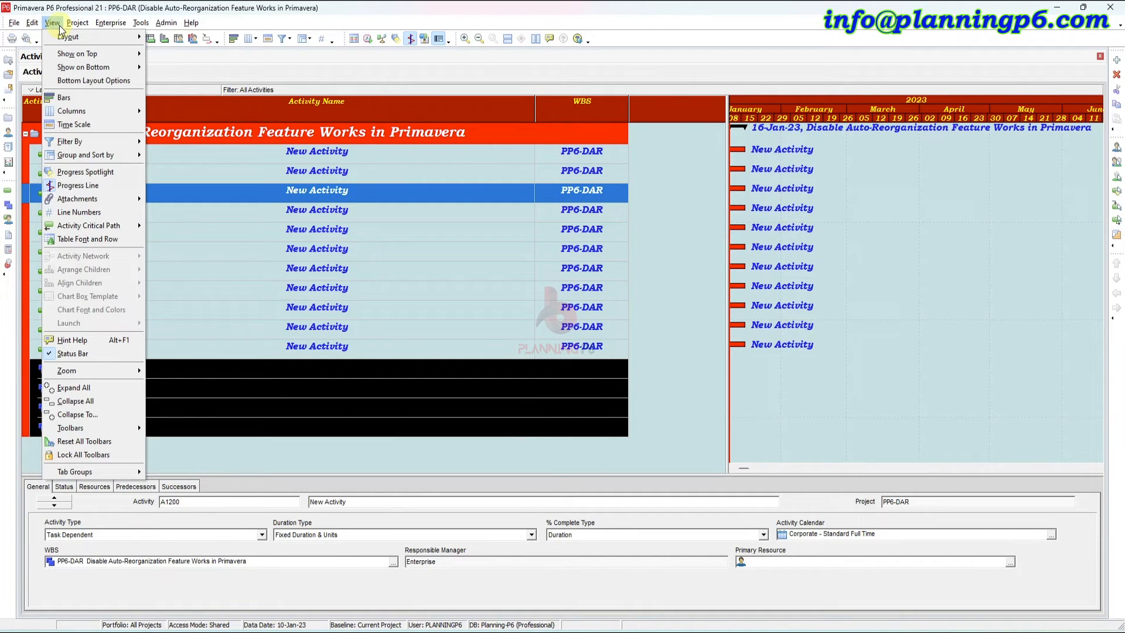
pyautogui.click(33, 22)
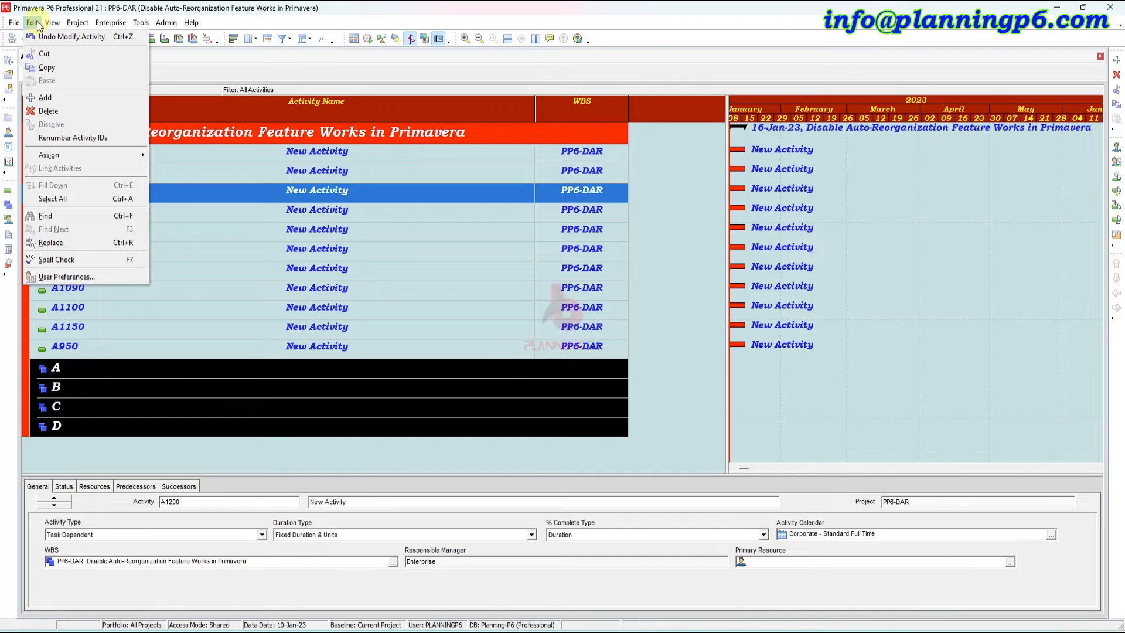
pyautogui.click(77, 23)
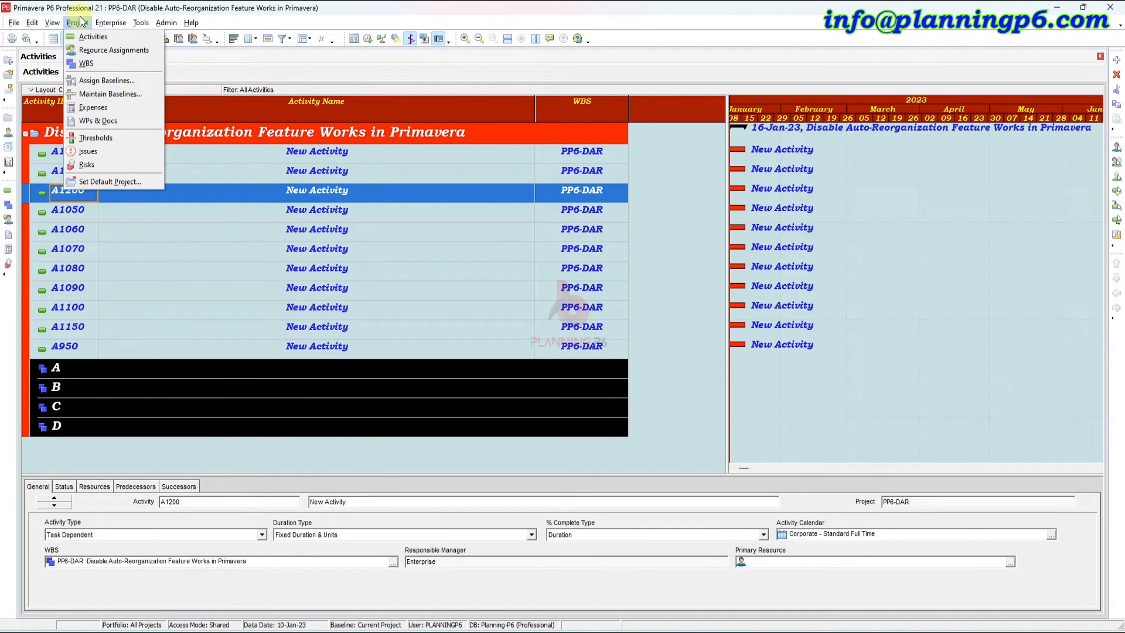
pyautogui.click(13, 23)
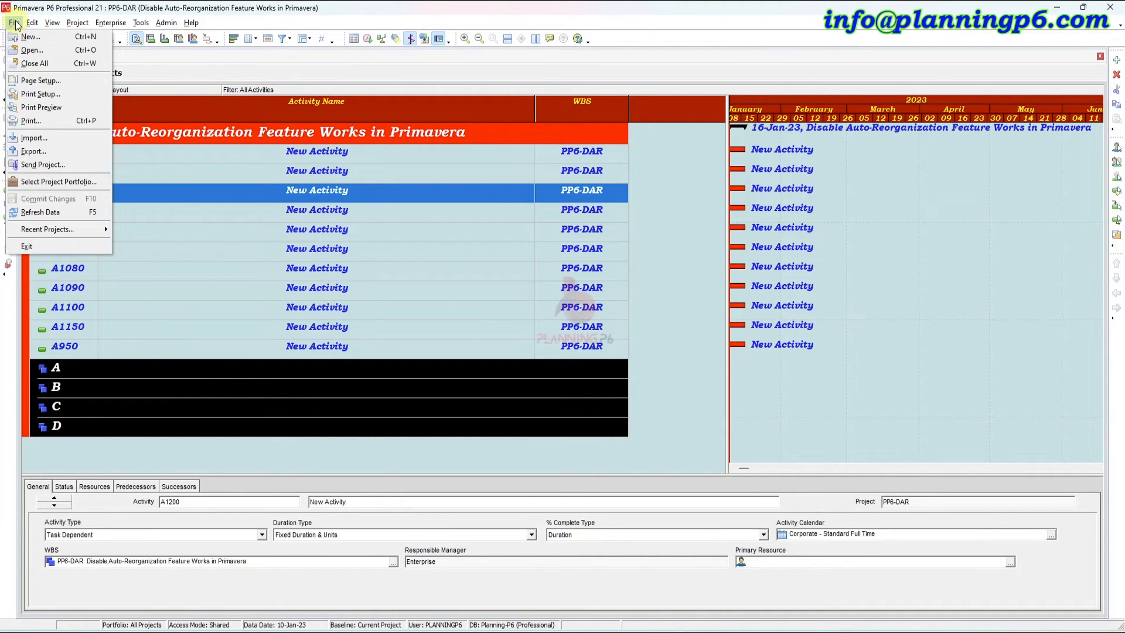
pyautogui.moveTo(41, 212)
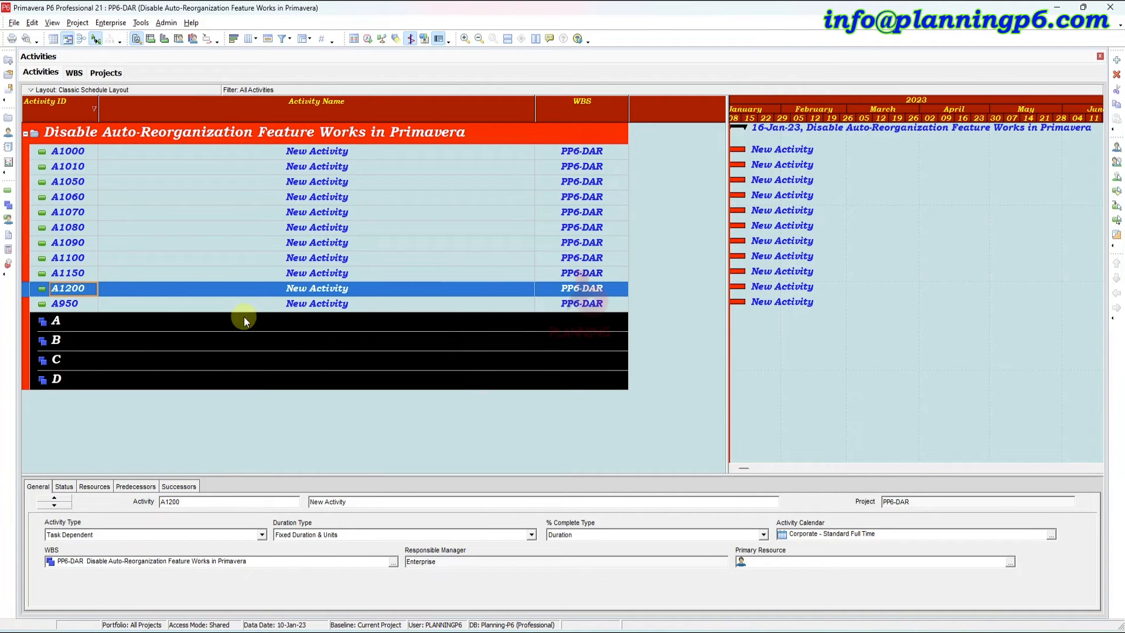
pyautogui.moveTo(503, 268)
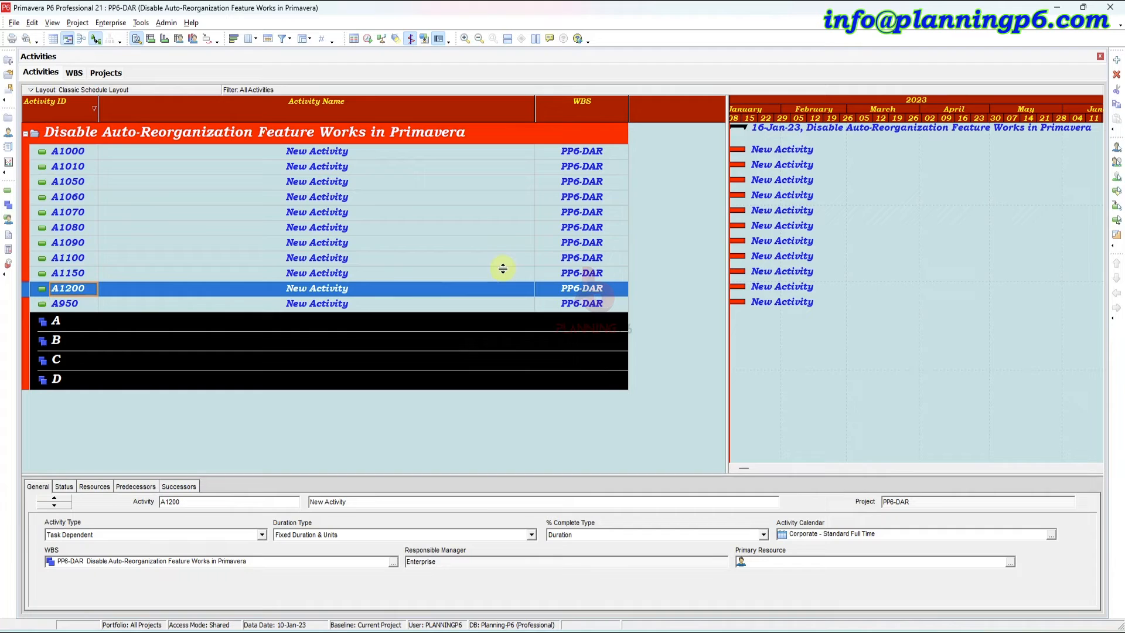
# Select activity A1100 to review the refreshed activity order.
pyautogui.click(316, 257)
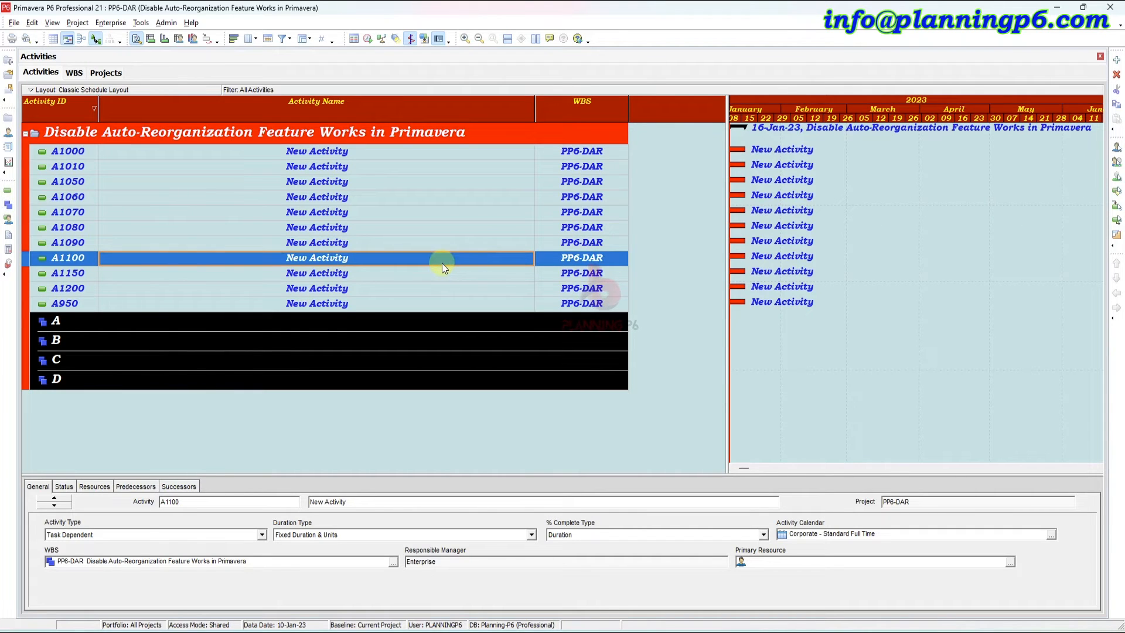
pyautogui.moveTo(203, 298)
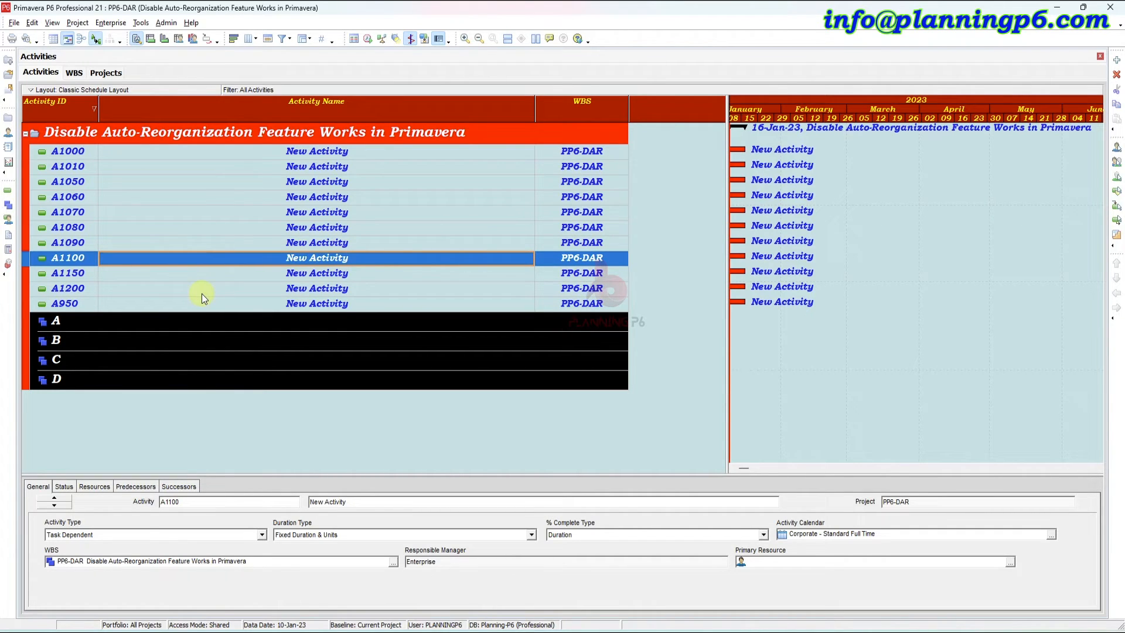
pyautogui.moveTo(427, 201)
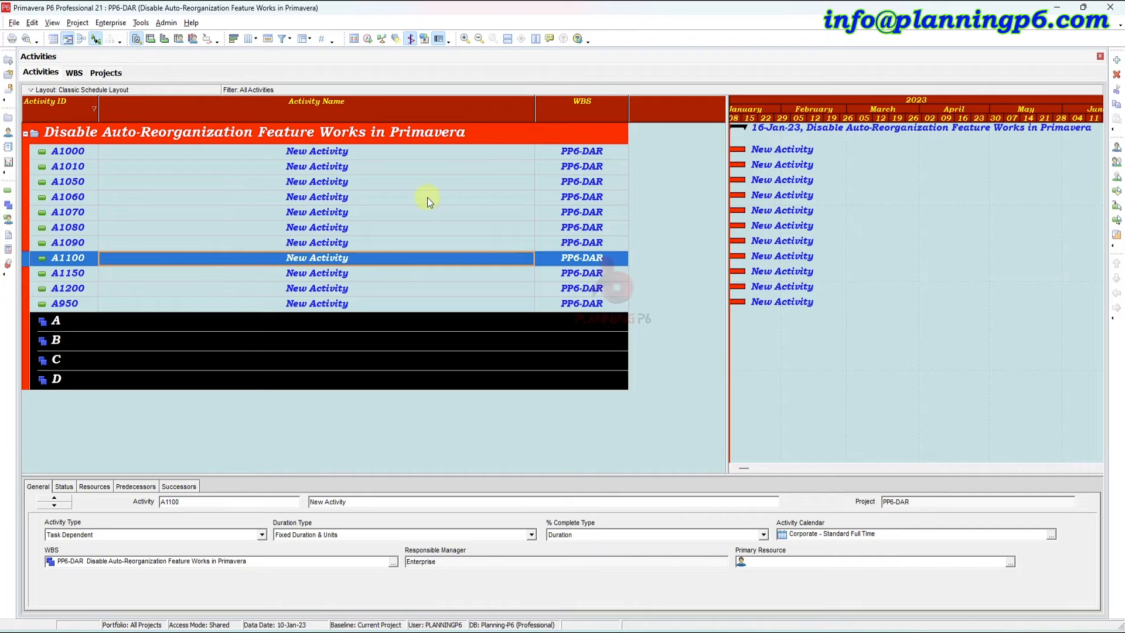
pyautogui.moveTo(405, 201)
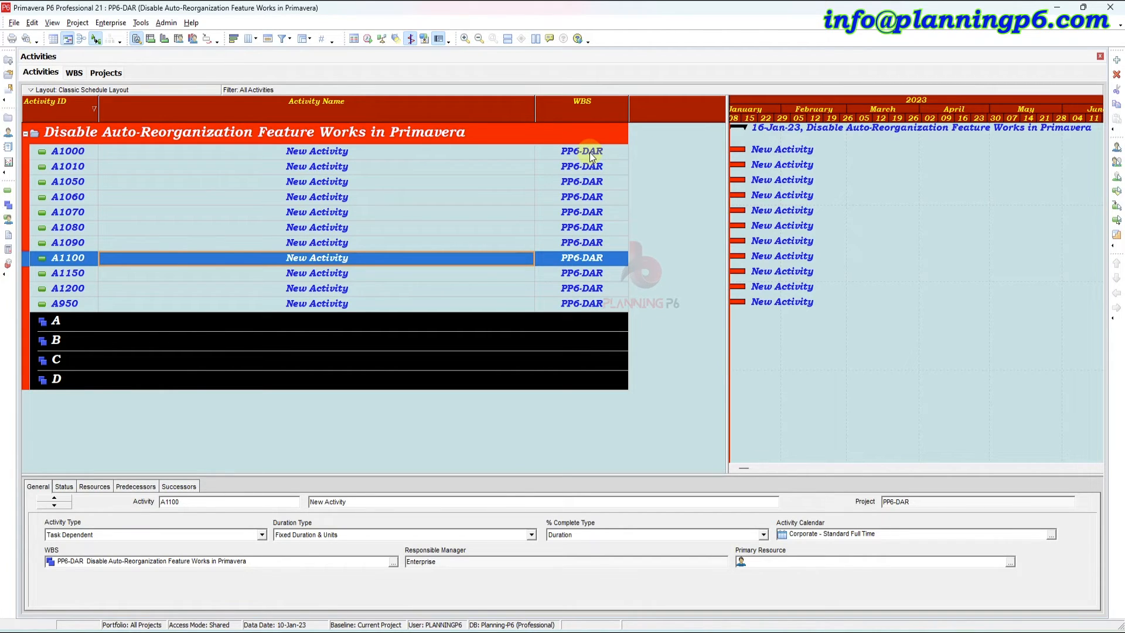
pyautogui.moveTo(585, 151)
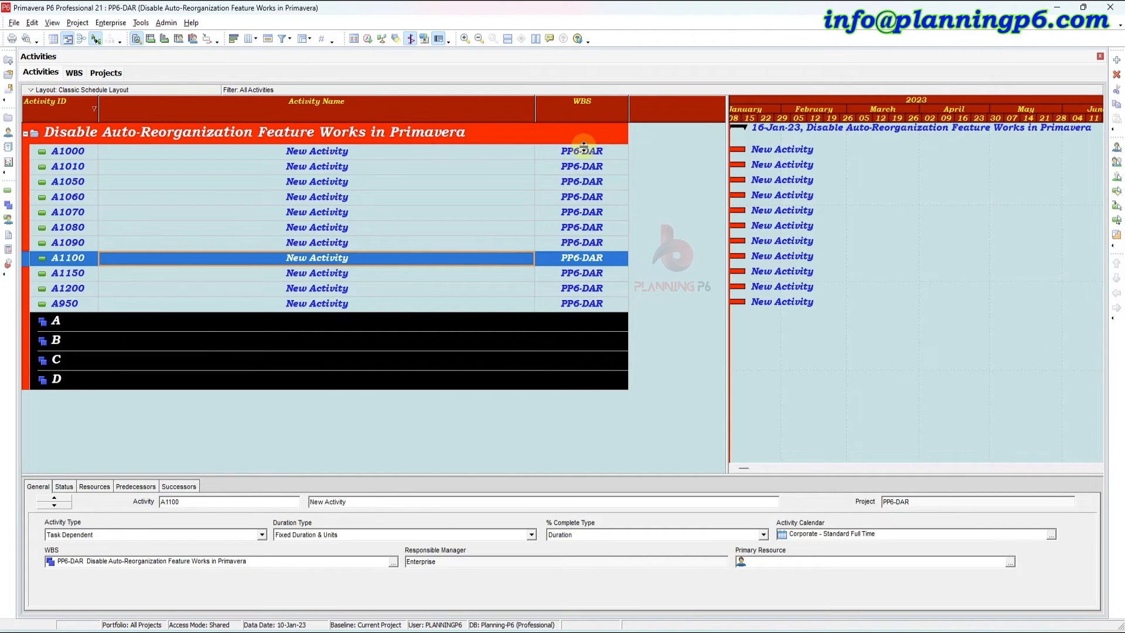
pyautogui.moveTo(581, 108)
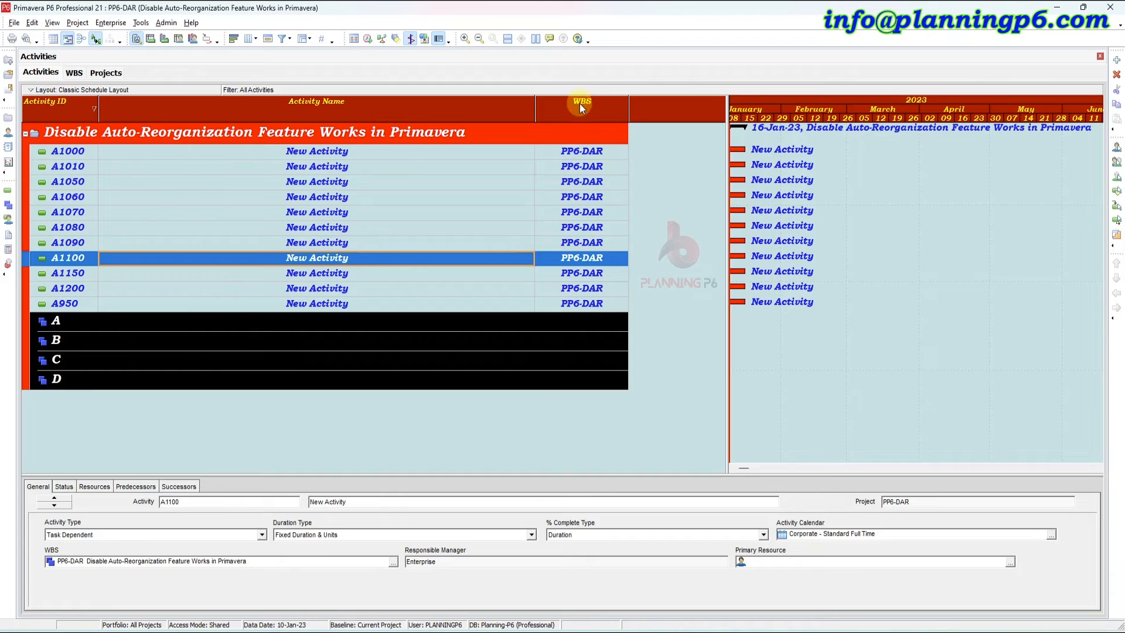
# Review the activity table columns in the Columns dialog and confirm with OK.
pyautogui.rightClick(316, 182)
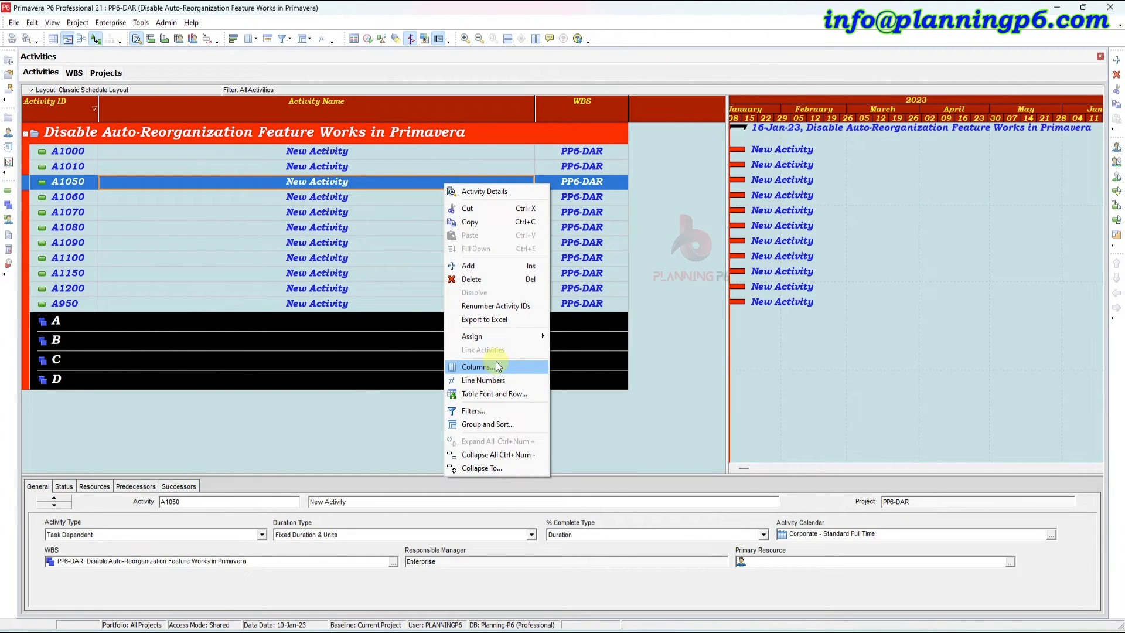
pyautogui.click(476, 367)
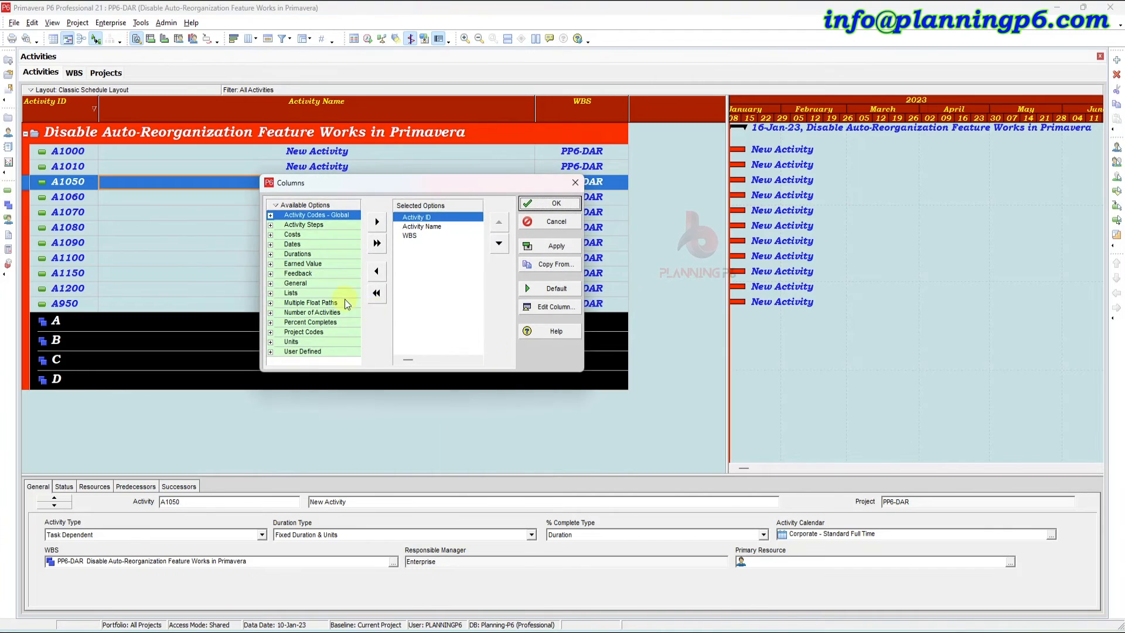
pyautogui.moveTo(563, 258)
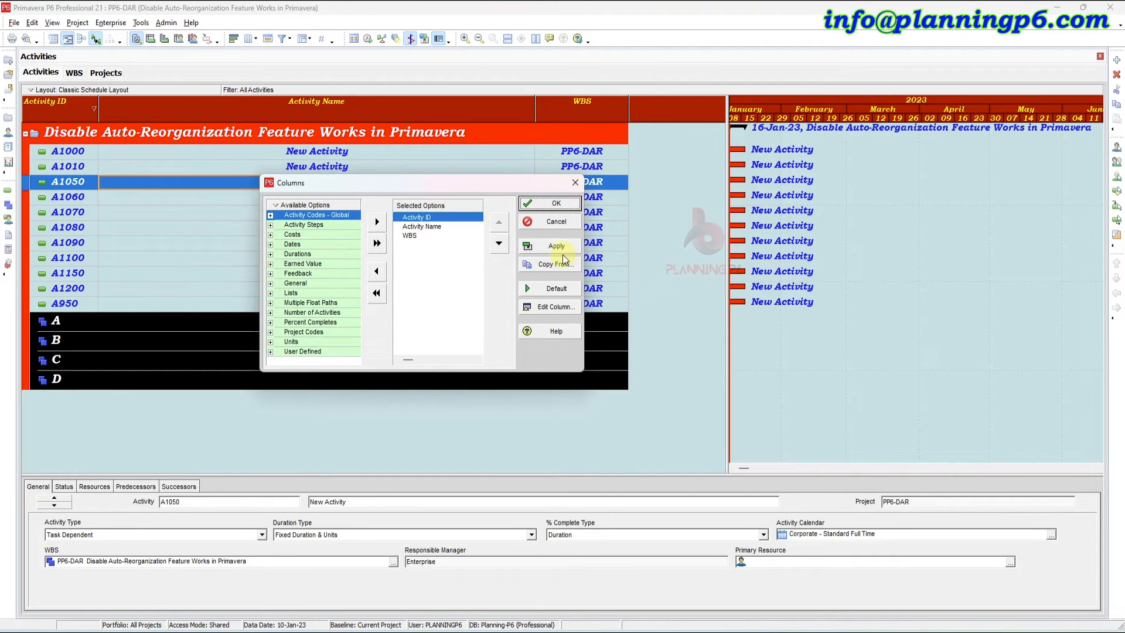
pyautogui.click(555, 203)
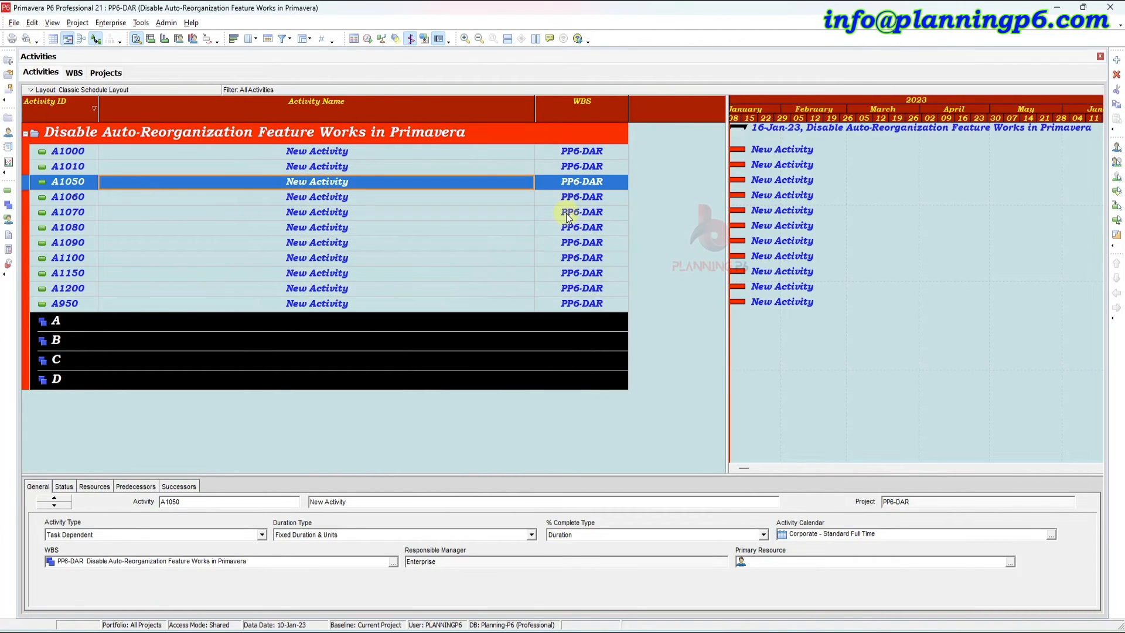
pyautogui.moveTo(80, 155)
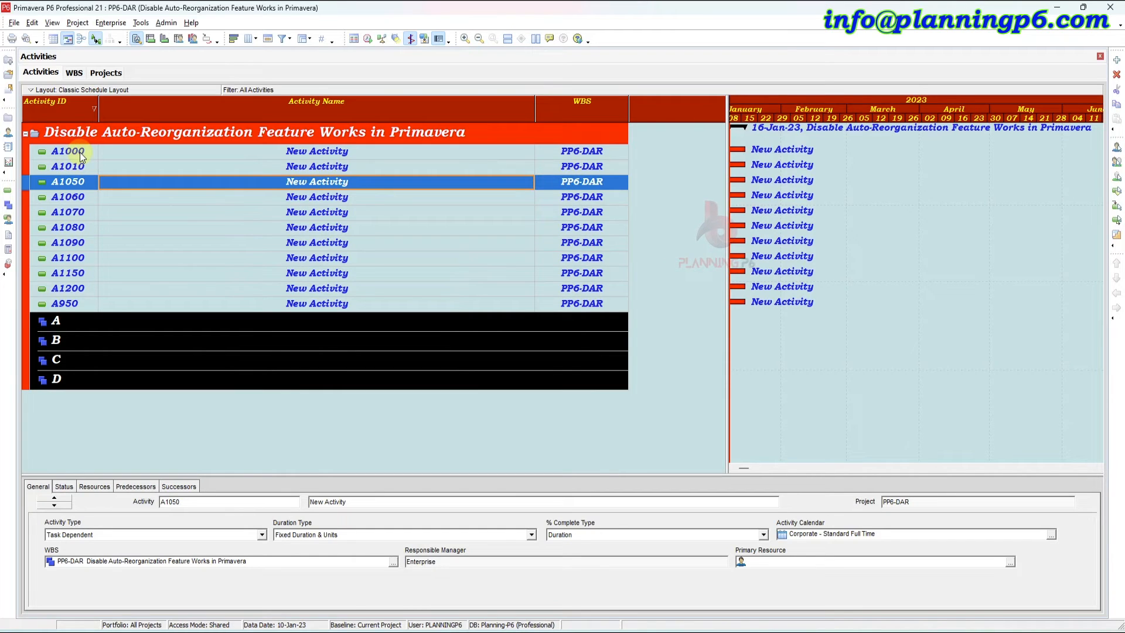
pyautogui.moveTo(82, 208)
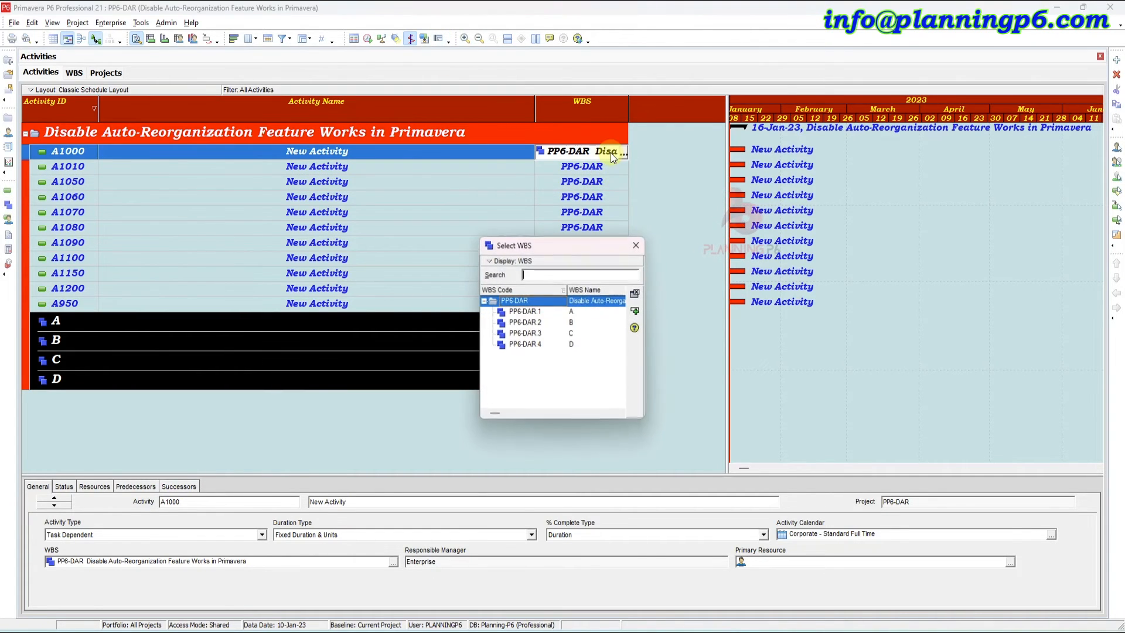
# Assign activity A1000 to WBS element A (PP6-DAR.1).
pyautogui.click(524, 311)
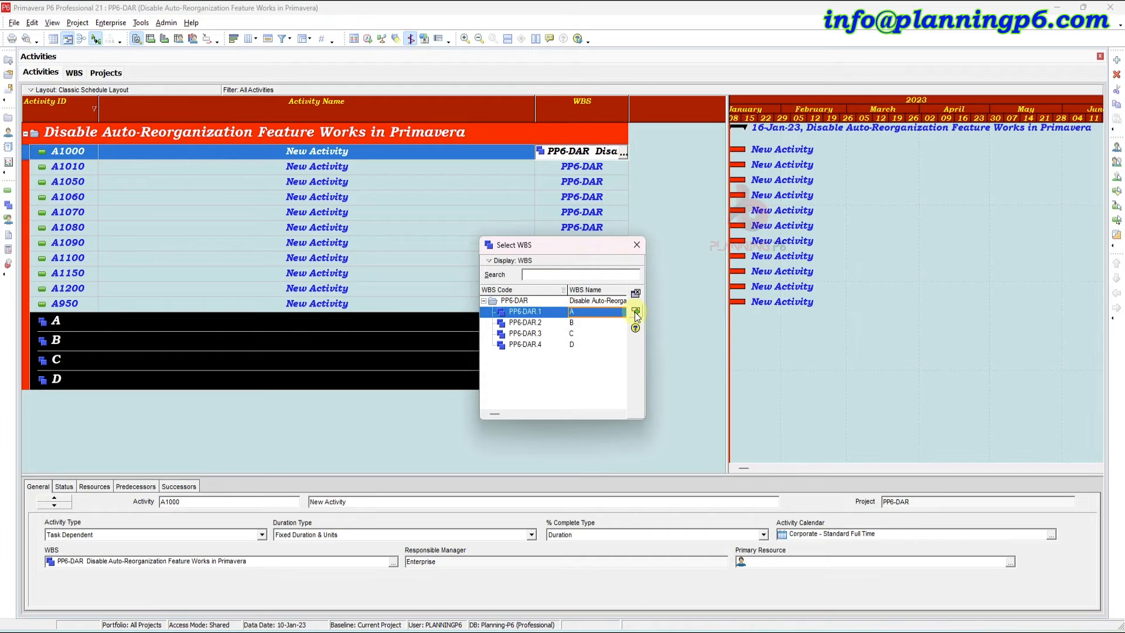
pyautogui.click(634, 311)
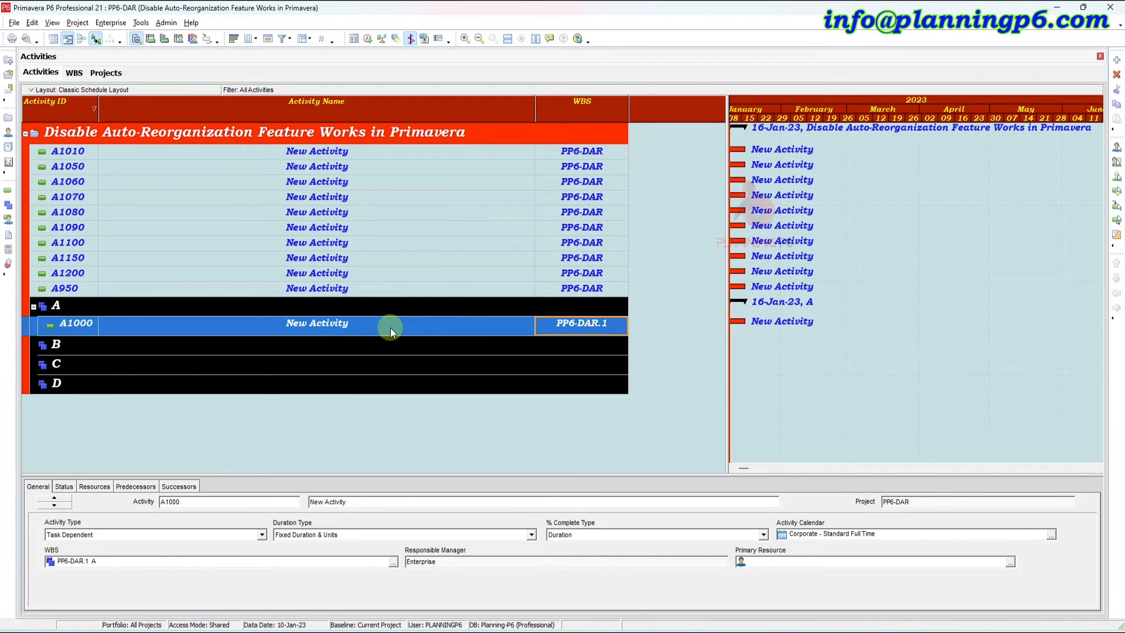
pyautogui.moveTo(604, 160)
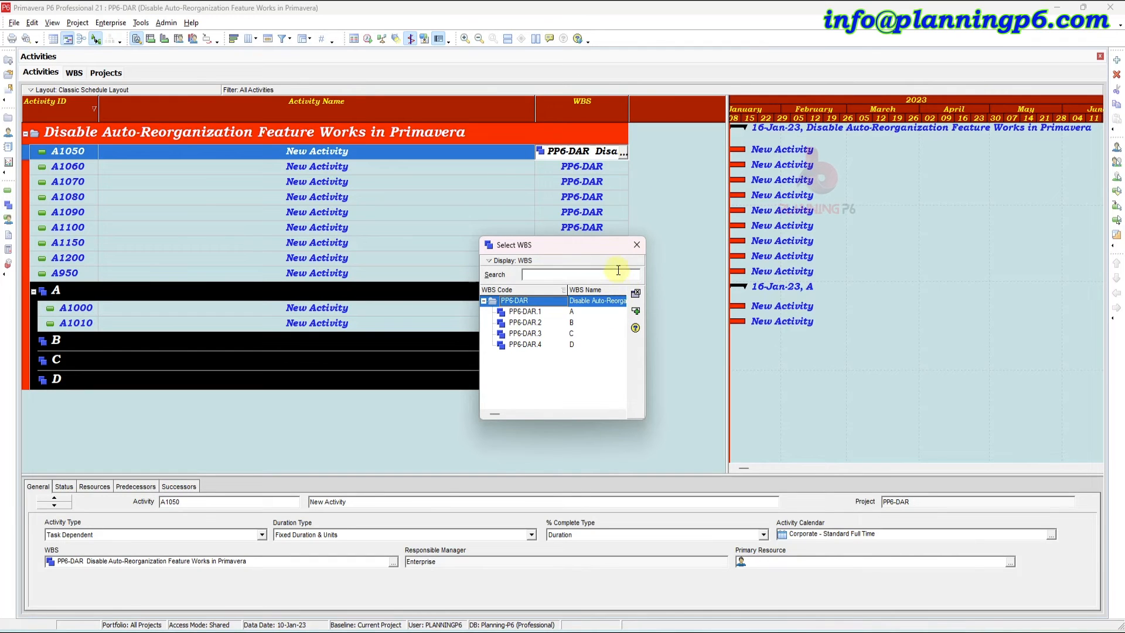
pyautogui.moveTo(446, 39)
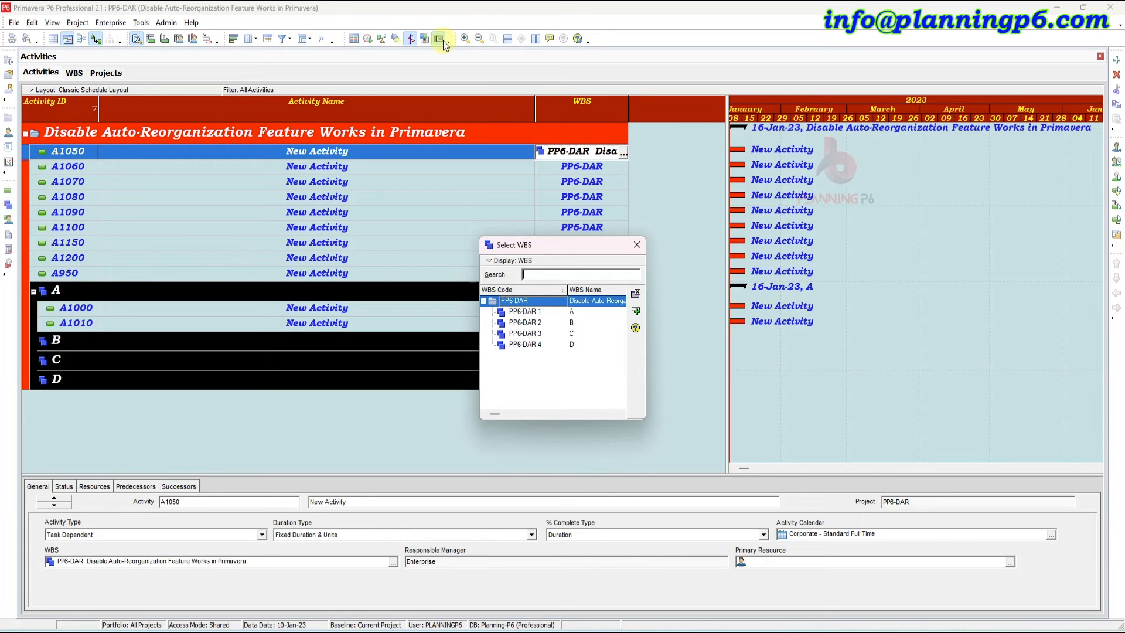
pyautogui.moveTo(434, 25)
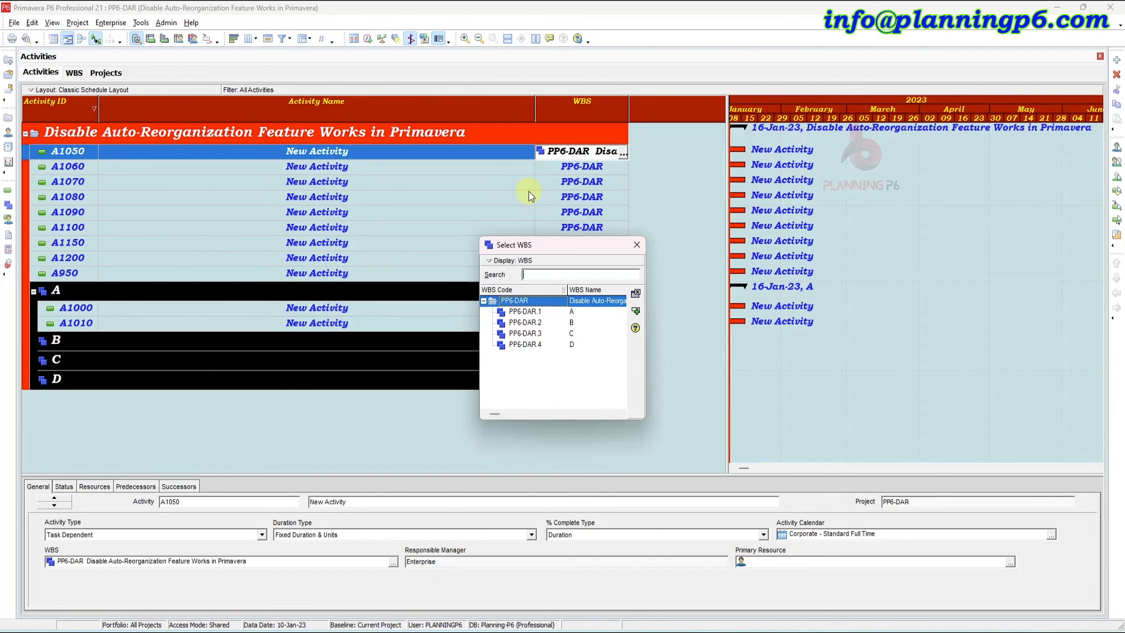
pyautogui.moveTo(628, 250)
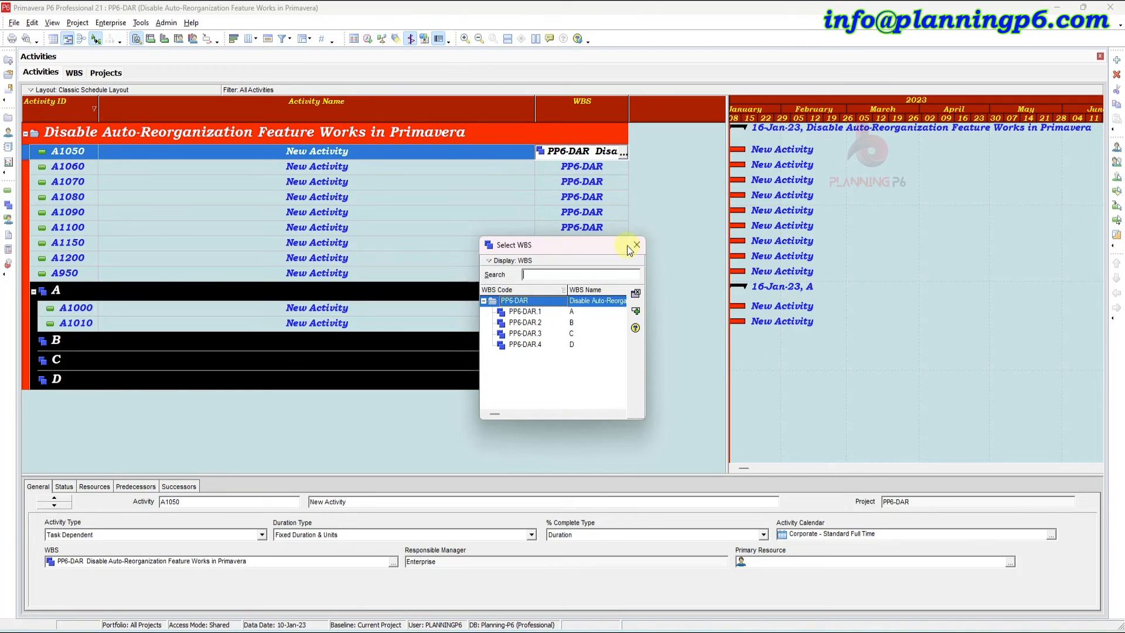
# Close Select WBS, then assign A1050 to WBS element A (PP6-DAR.1).
pyautogui.click(635, 245)
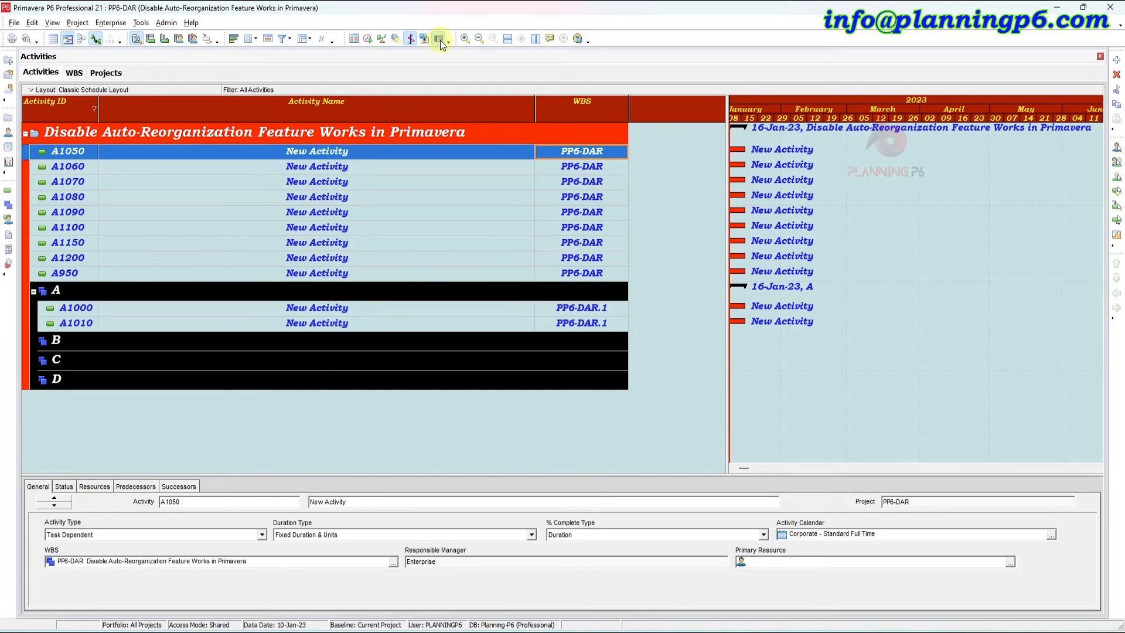
pyautogui.moveTo(447, 56)
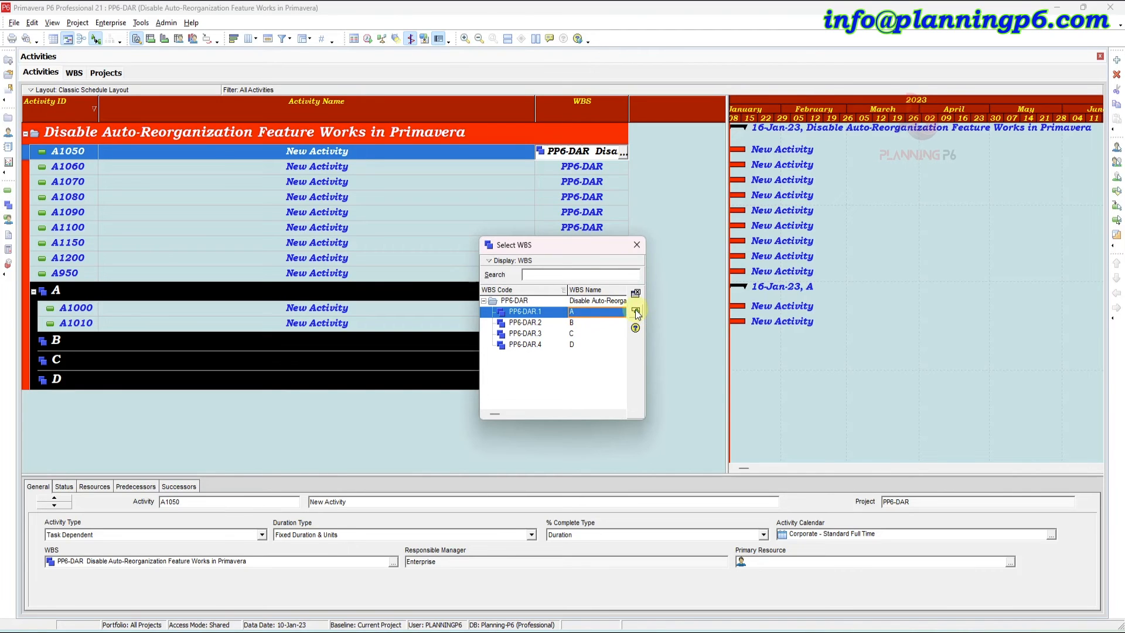
pyautogui.click(635, 311)
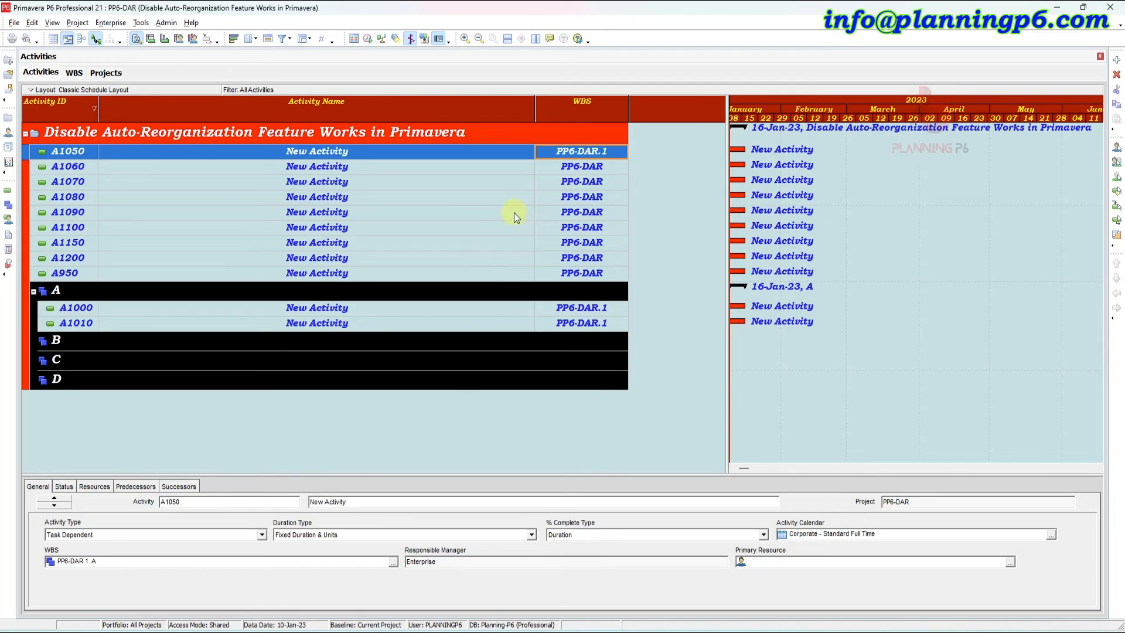
# Regroup activities under WBS PP6-DAR.1, set A1070's WBS to PP6-DAR.2, and reschedule.
pyautogui.click(439, 39)
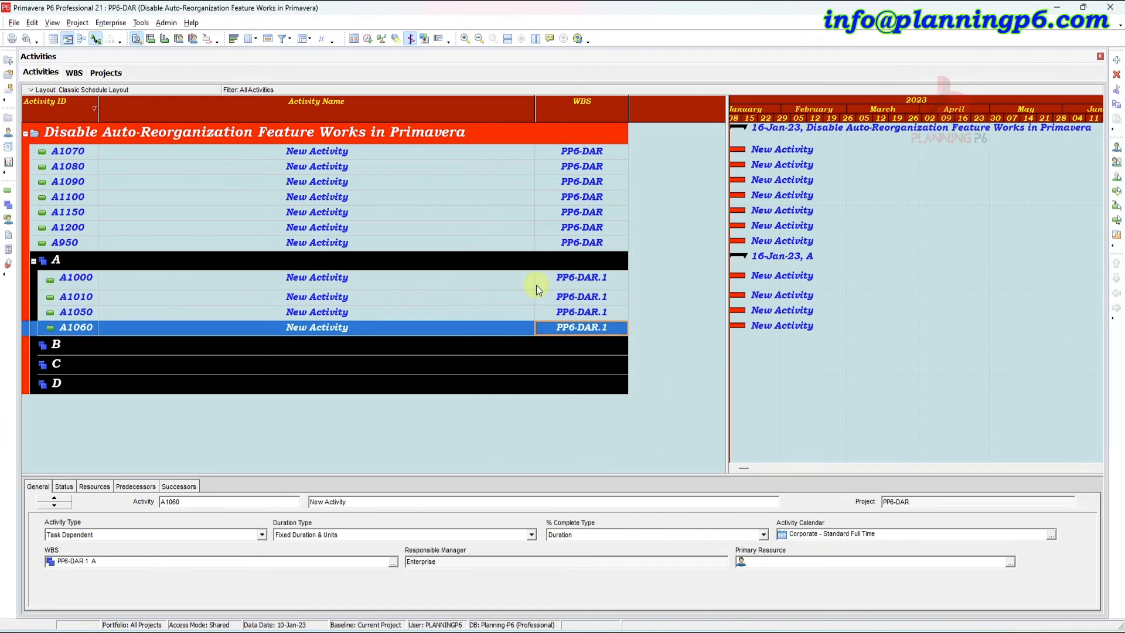
pyautogui.moveTo(515, 140)
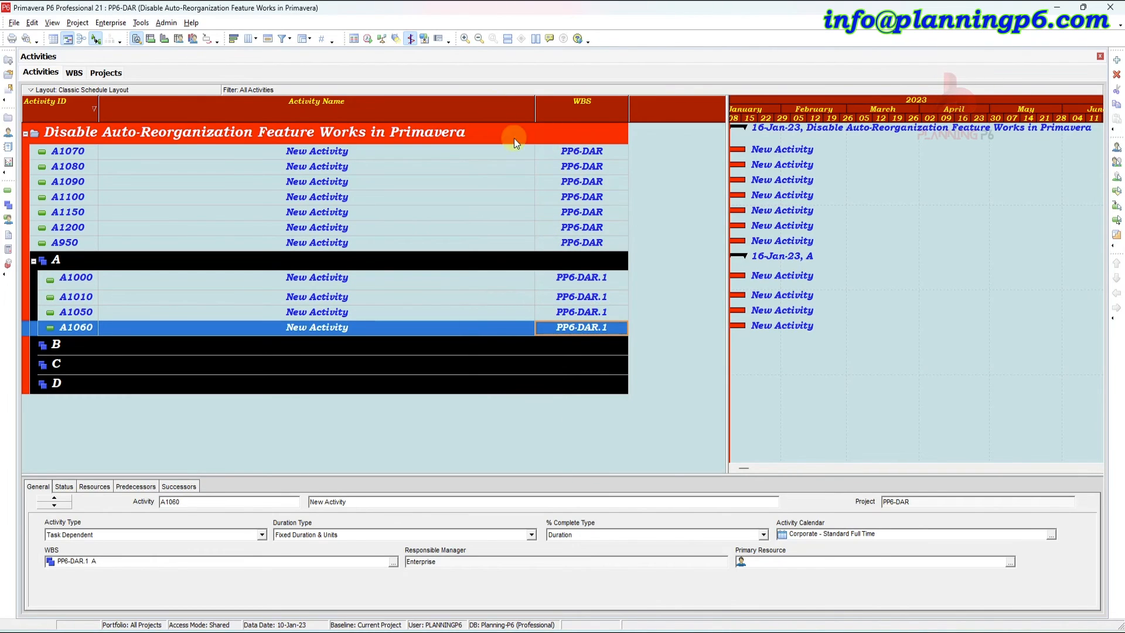
pyautogui.click(316, 150)
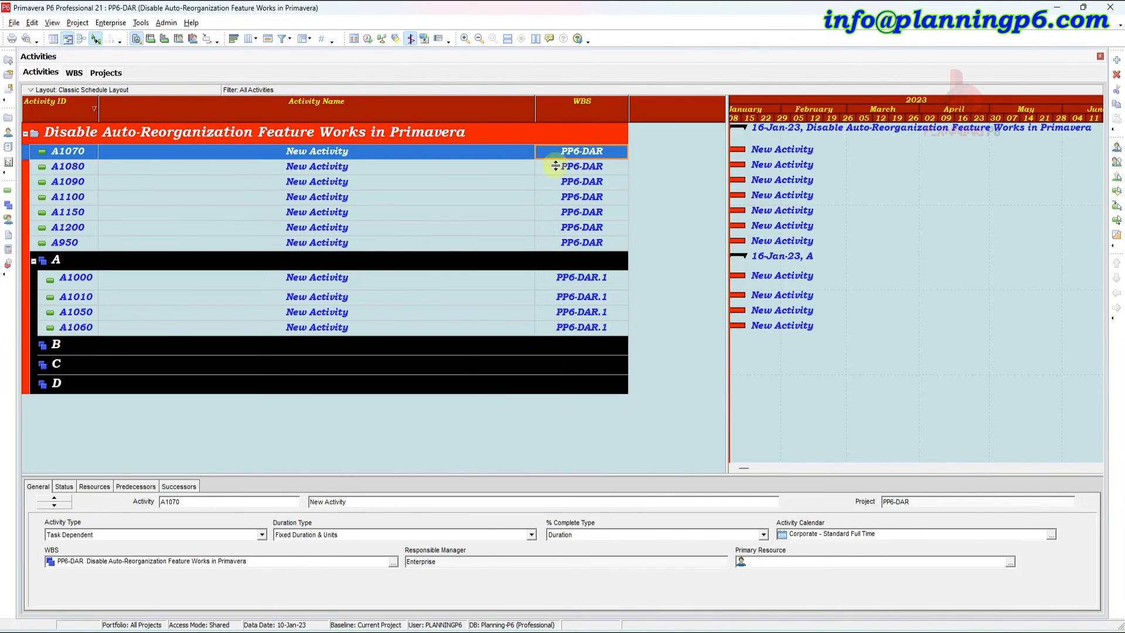
pyautogui.moveTo(453, 235)
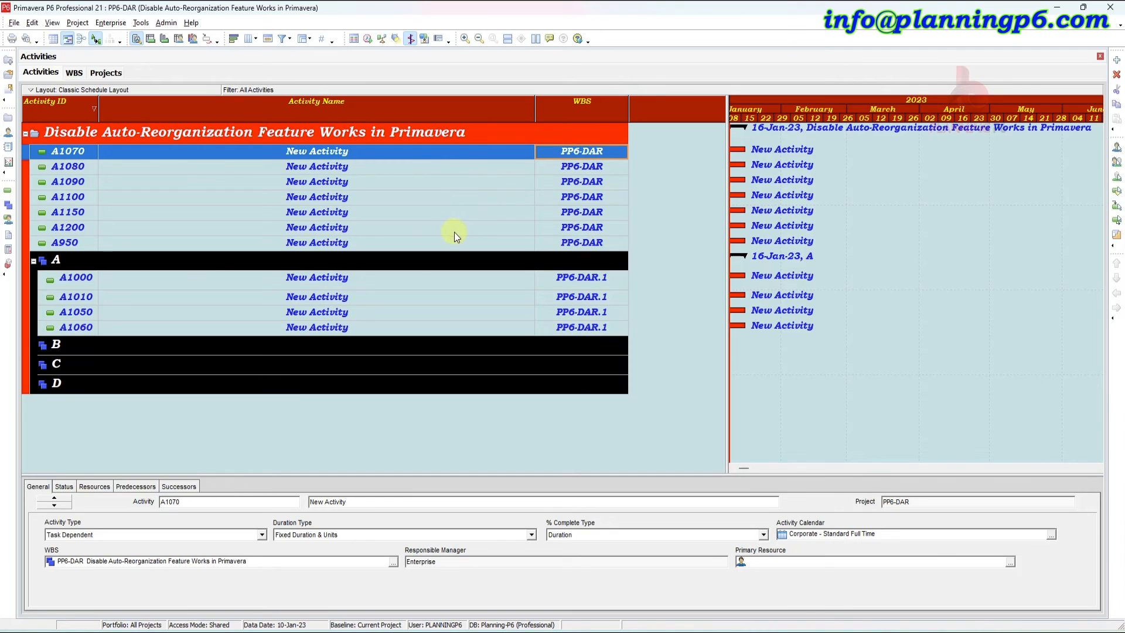
pyautogui.moveTo(565, 166)
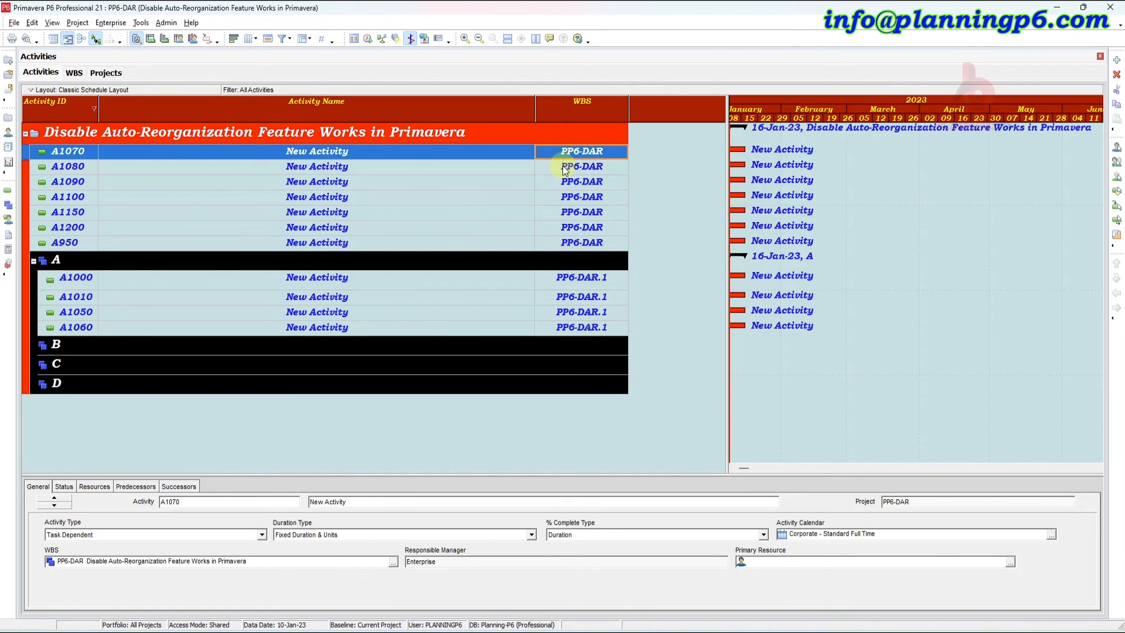
pyautogui.moveTo(517, 118)
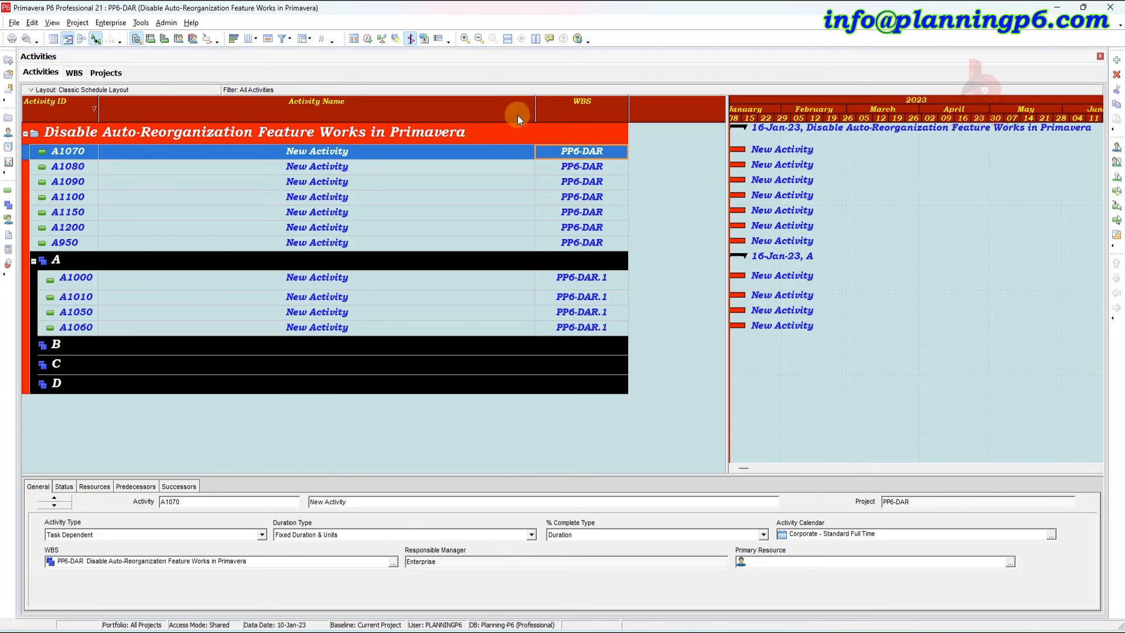
pyautogui.moveTo(457, 140)
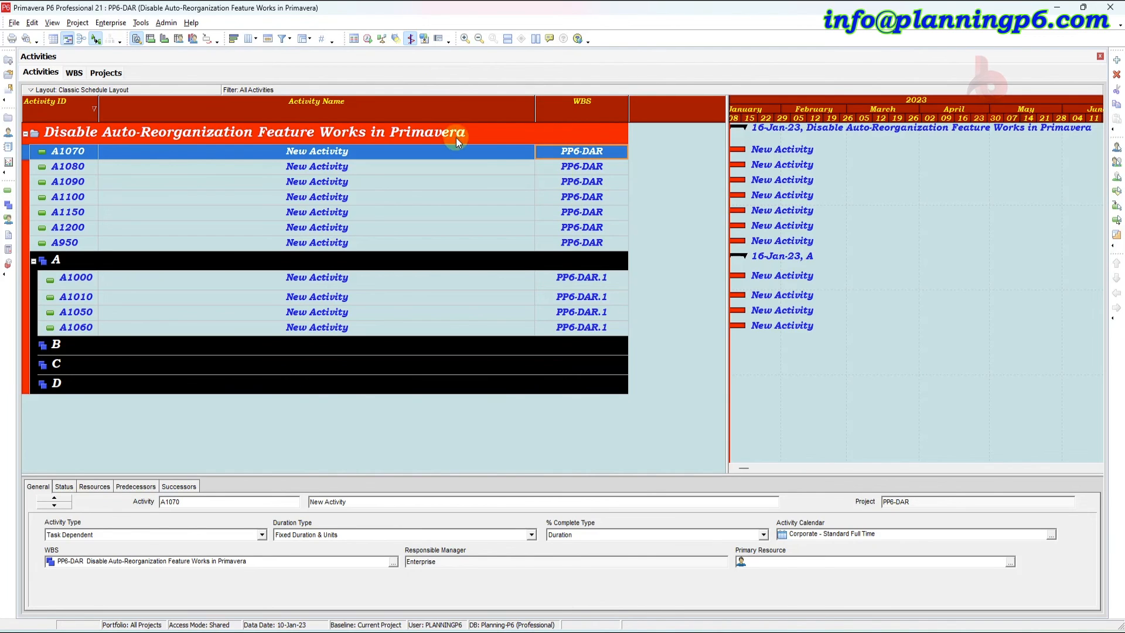
pyautogui.moveTo(585, 197)
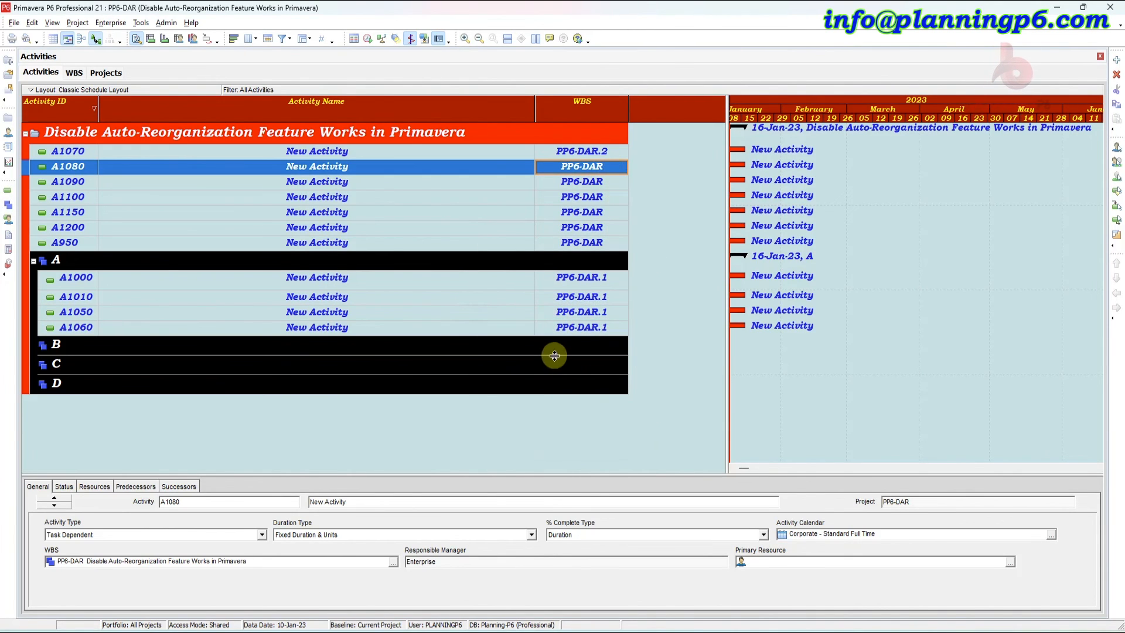
pyautogui.moveTo(413, 157)
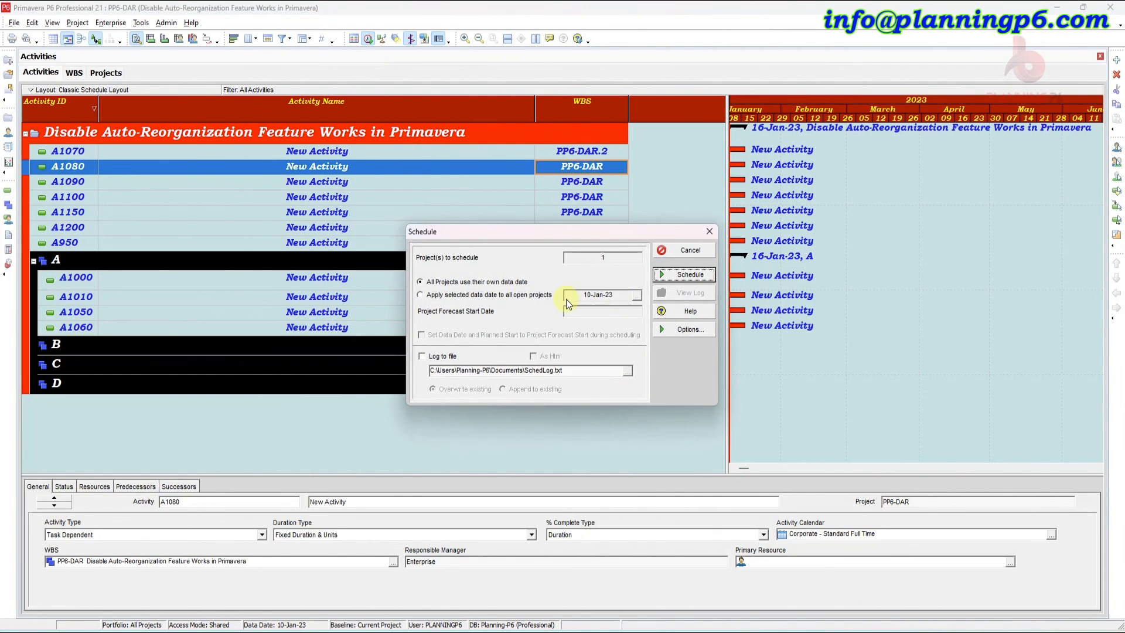
pyautogui.click(683, 274)
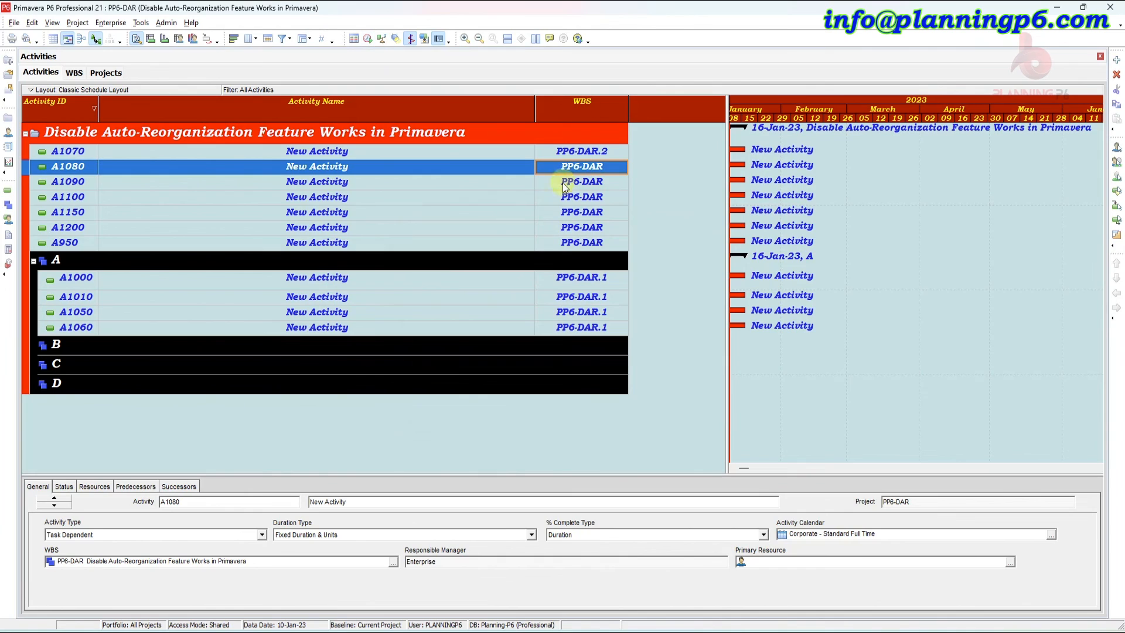